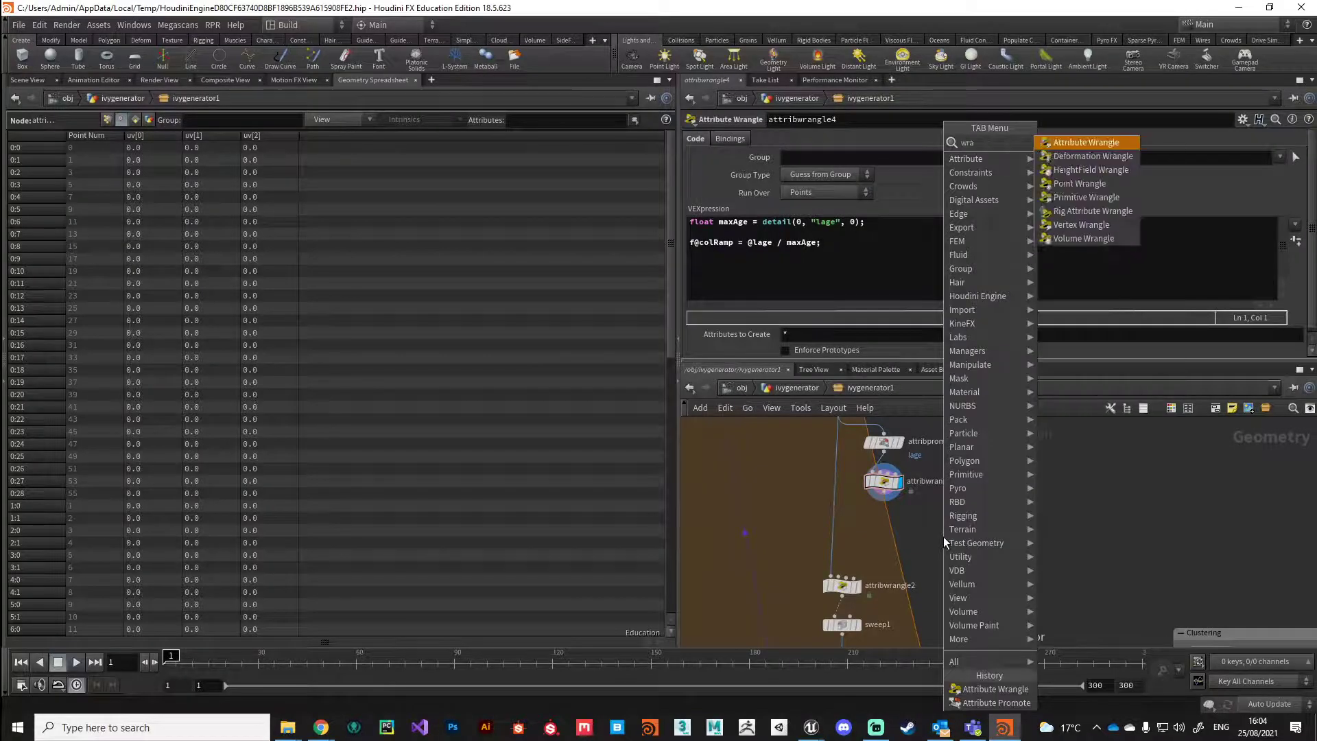
- Place an Attribute Wrangle under attribwrangle4, wired from it, with Run Over set to Vertices
click(1085, 142)
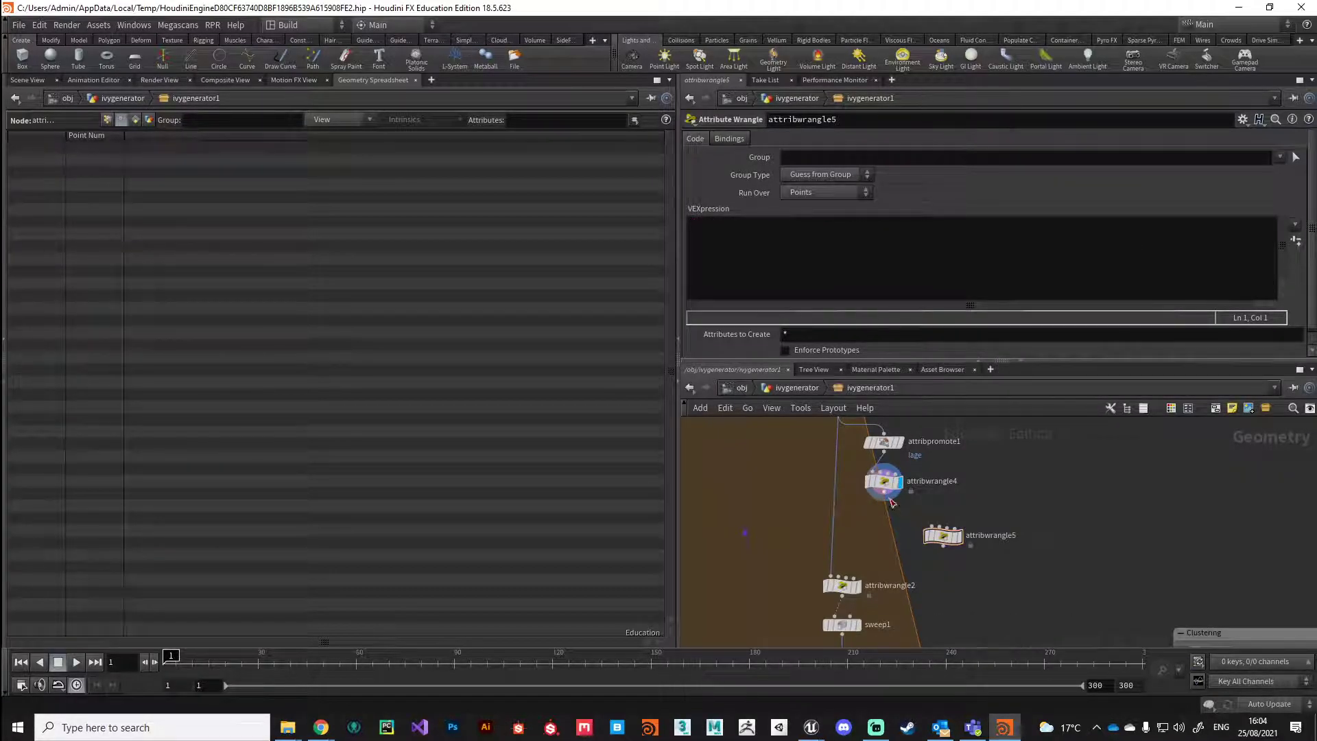
click(944, 535)
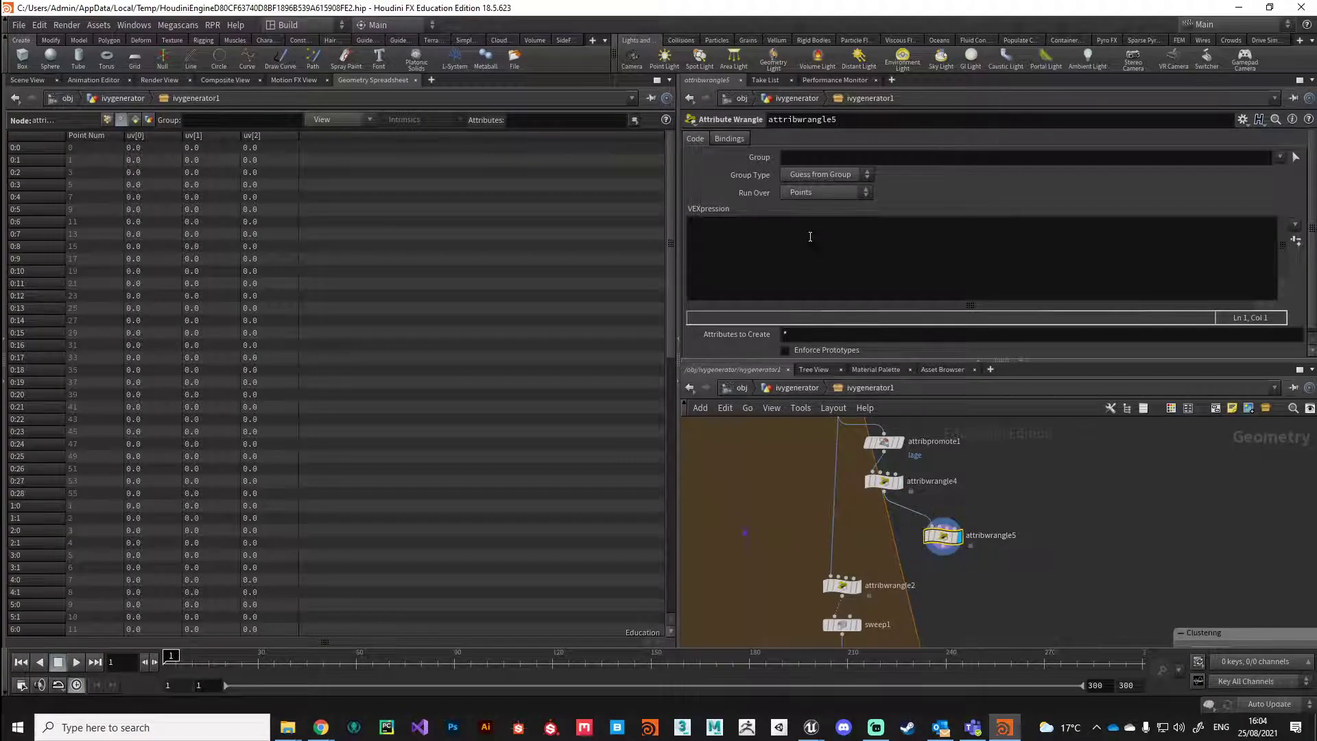
click(826, 192)
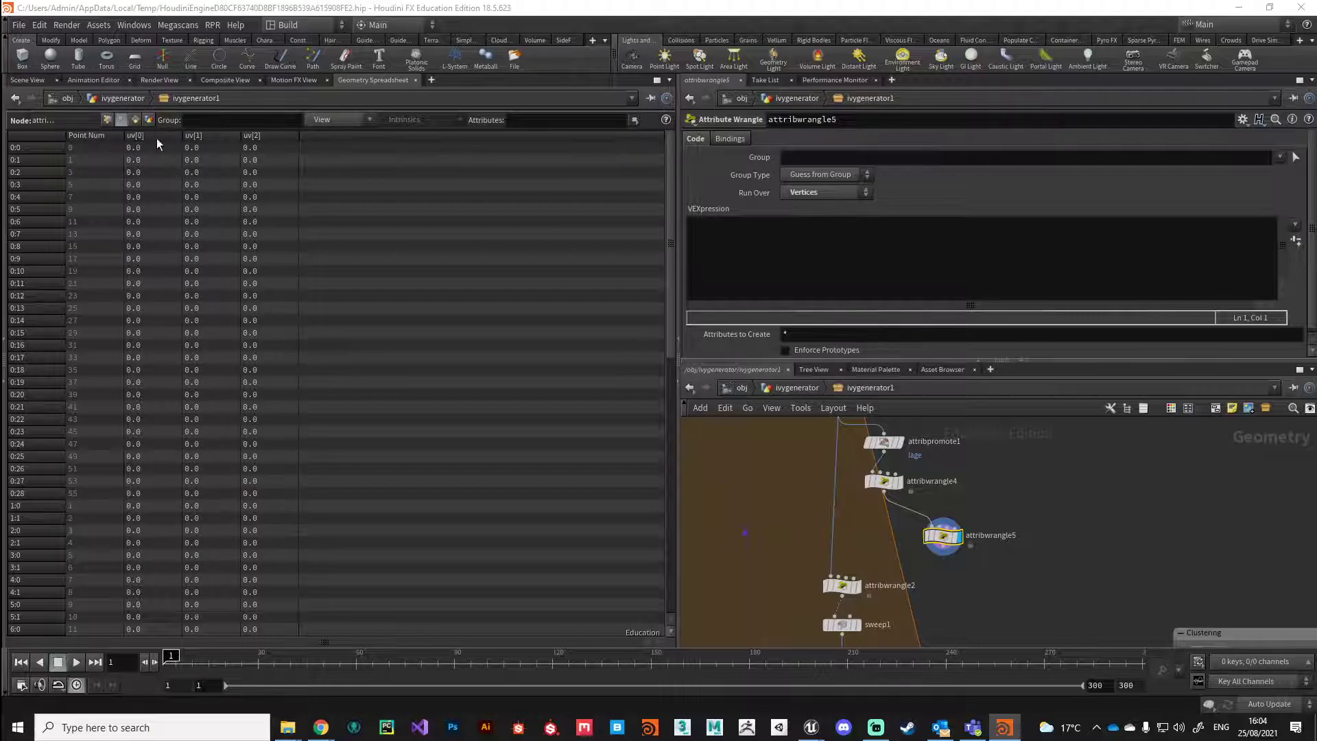
mouse_move(274, 149)
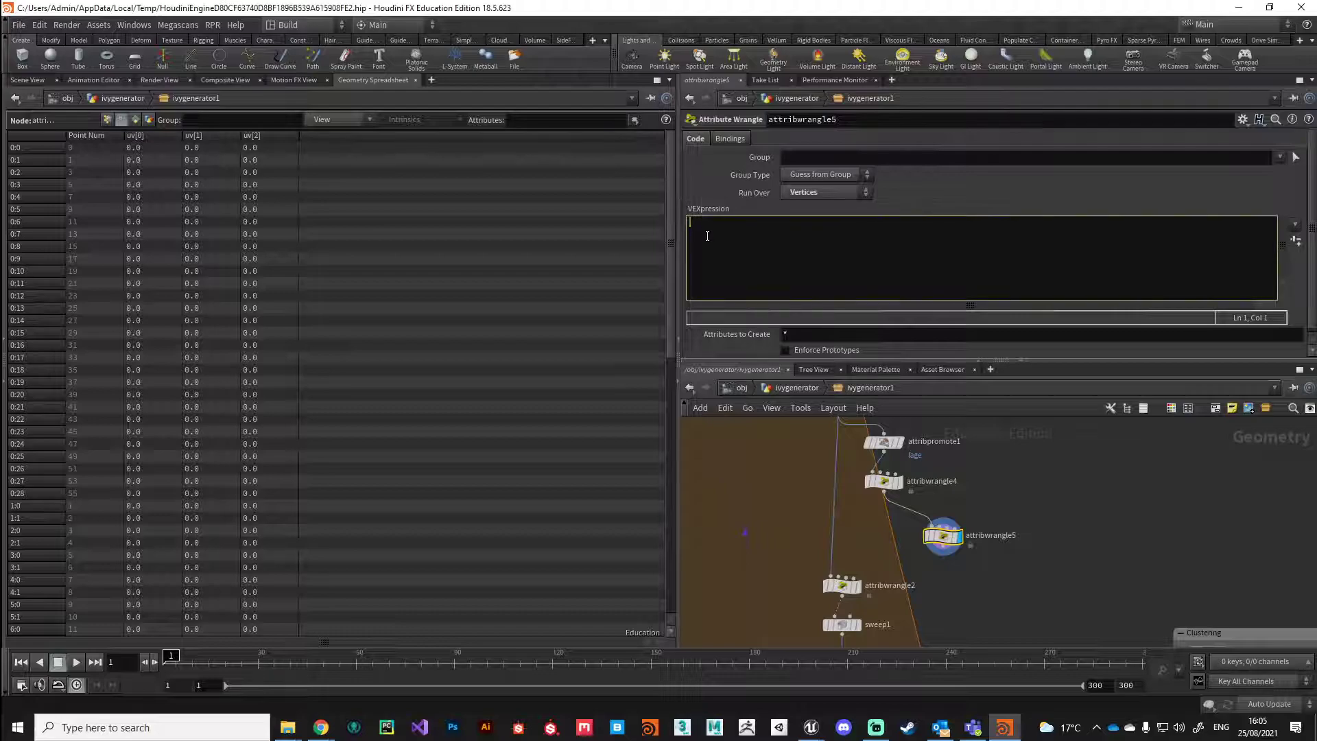
text(@Cd =)
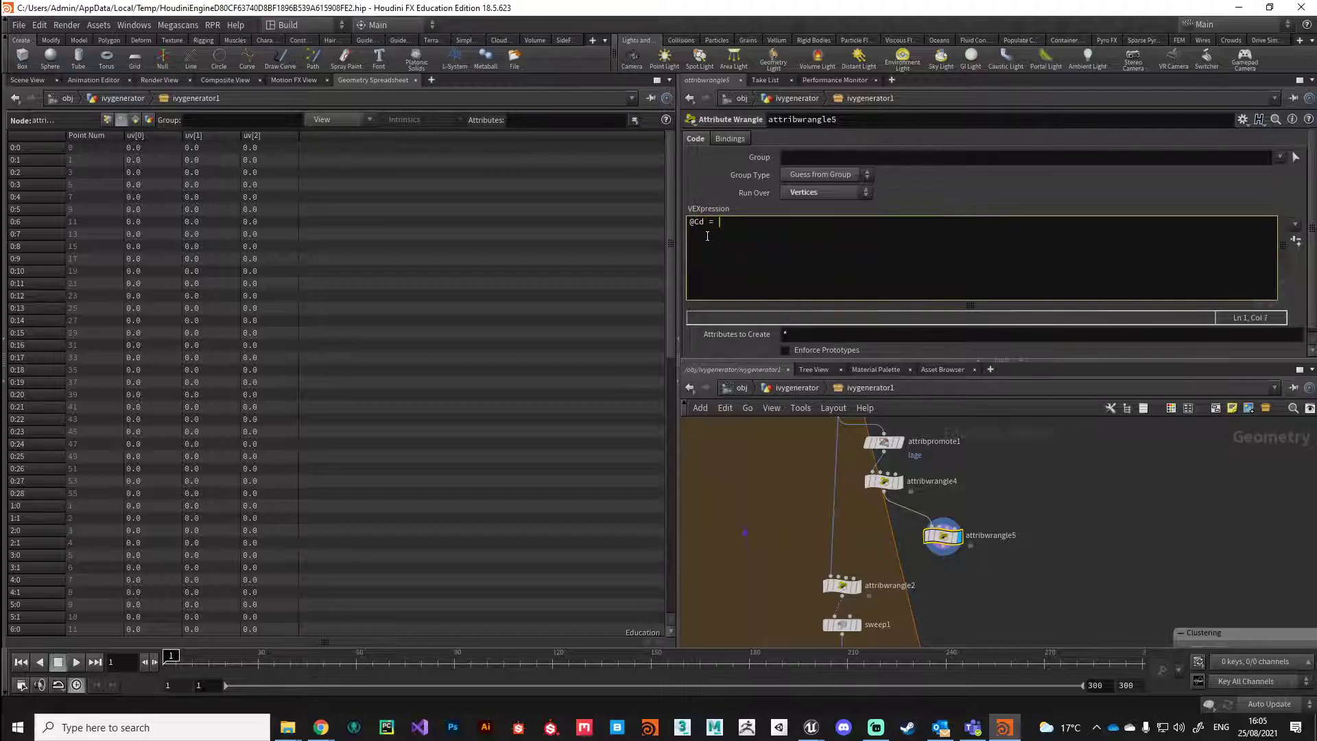
text(0;)
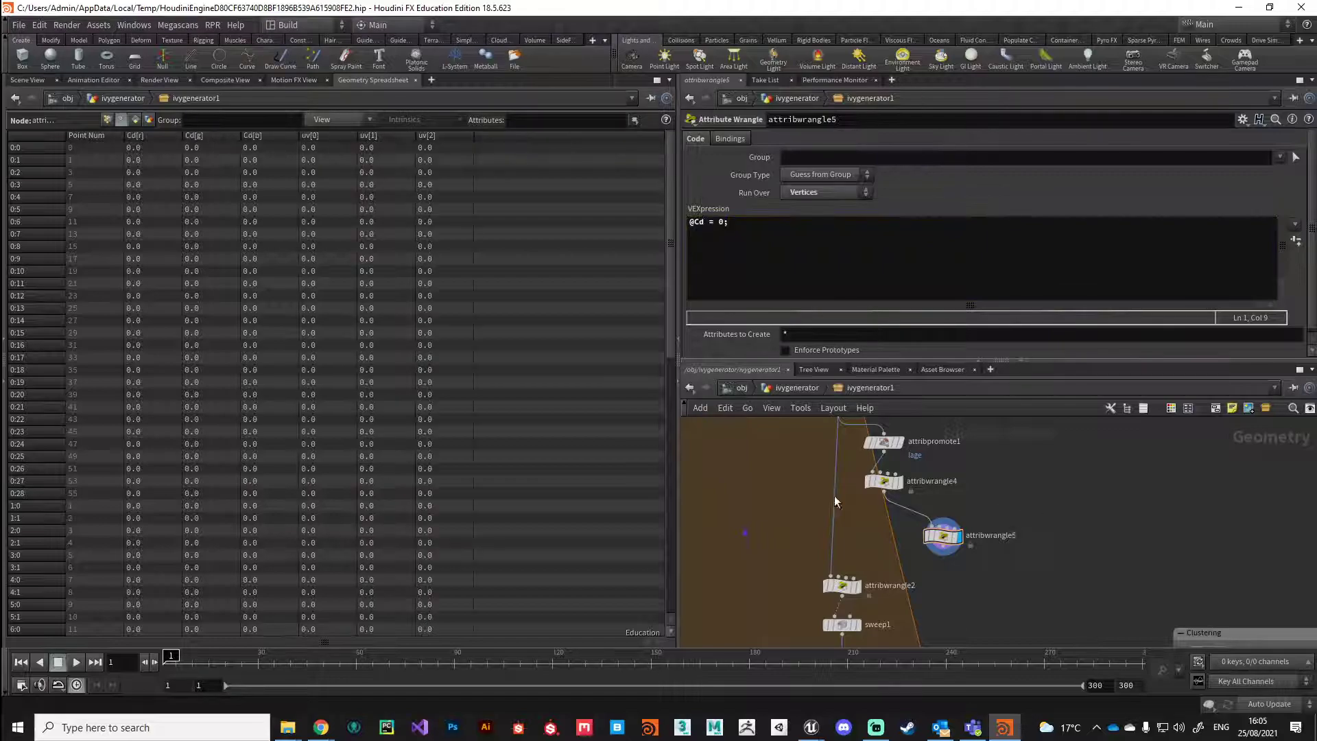
mouse_move(159, 140)
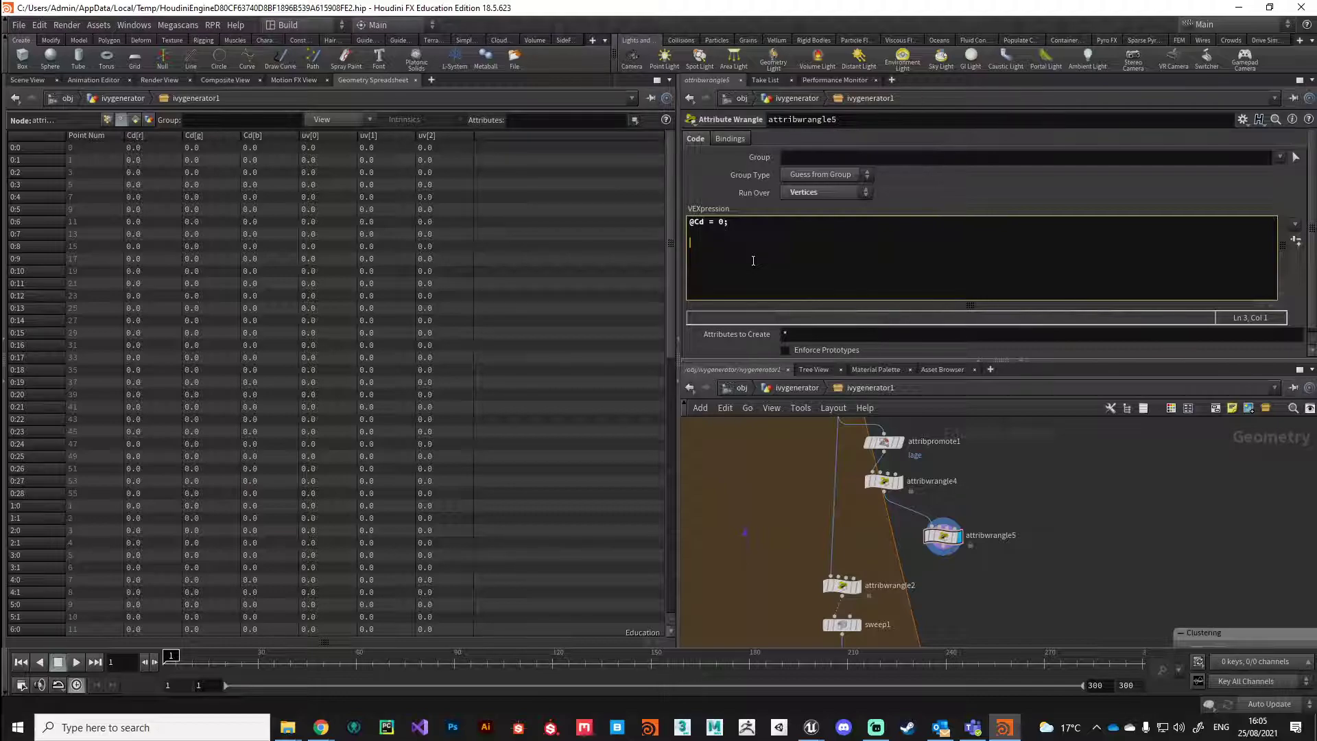
text(@)
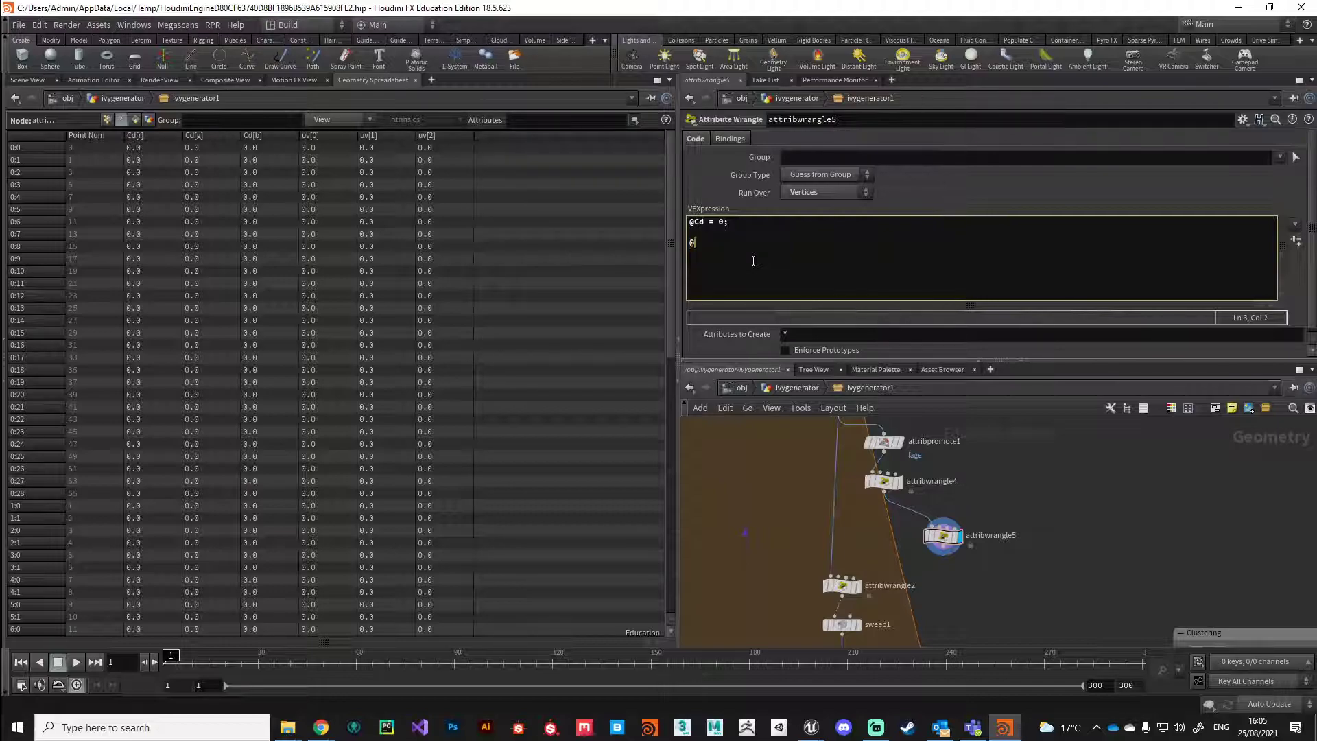
text(Cd.r)
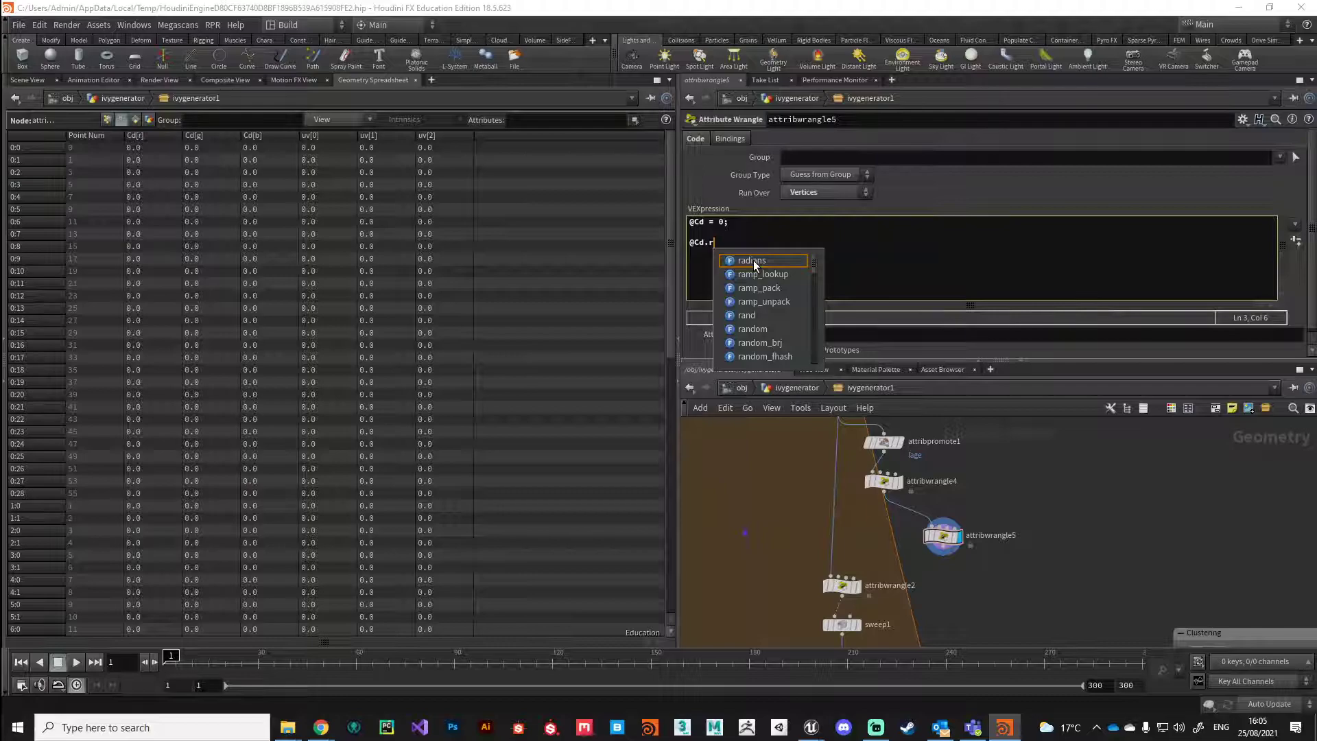
text(c)
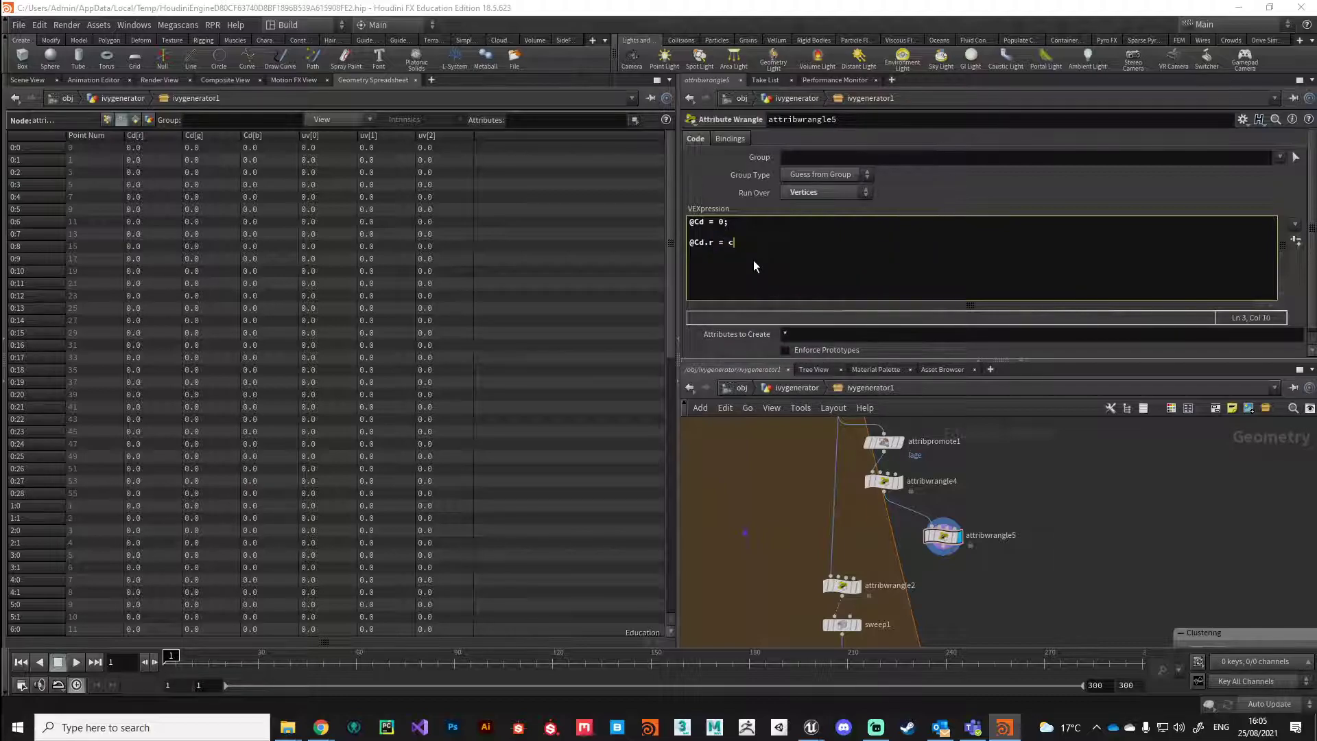
text(hramp(")
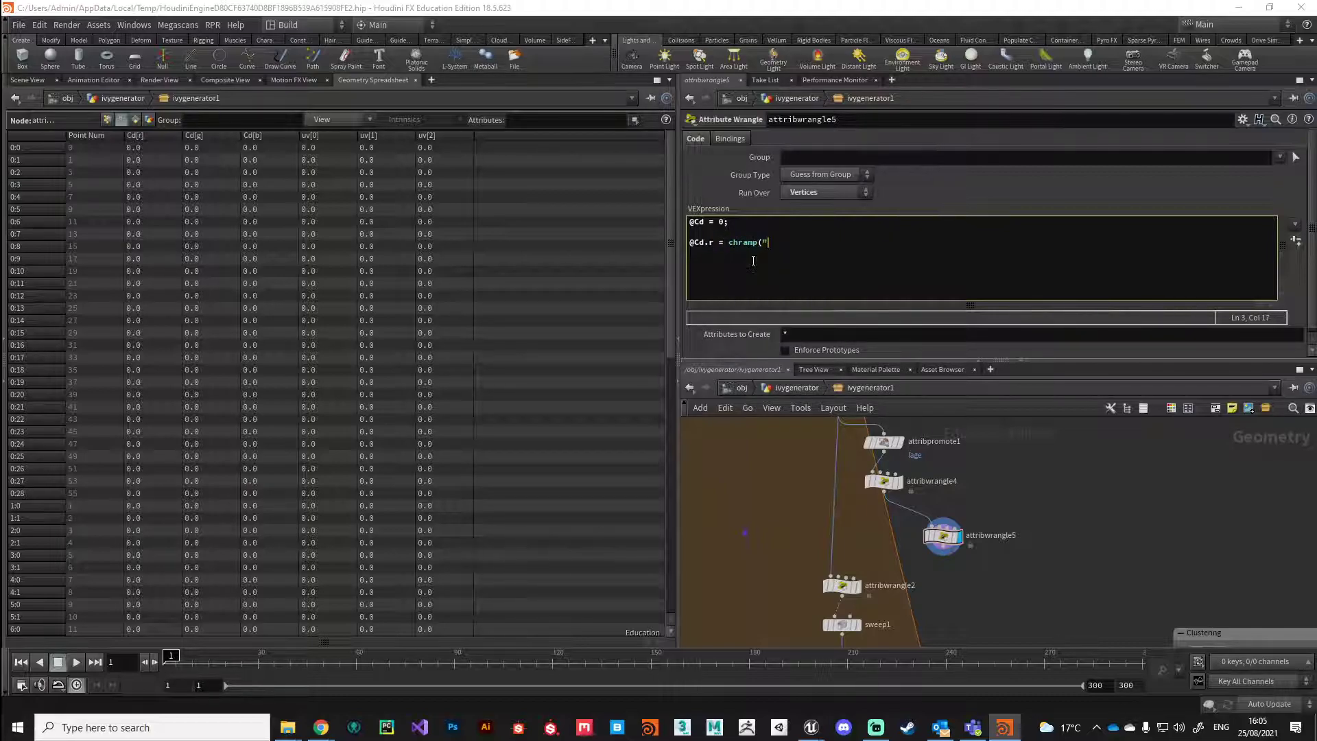
text(windRamp)
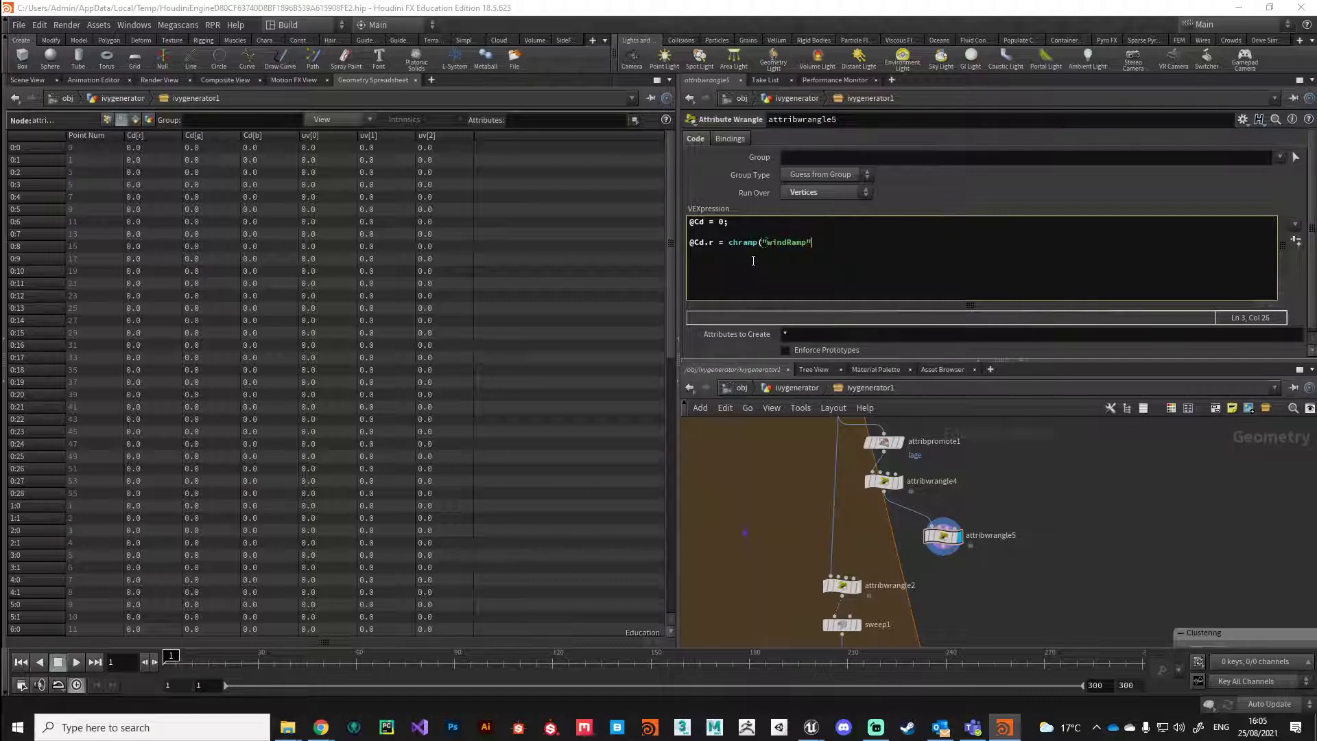
text(,)
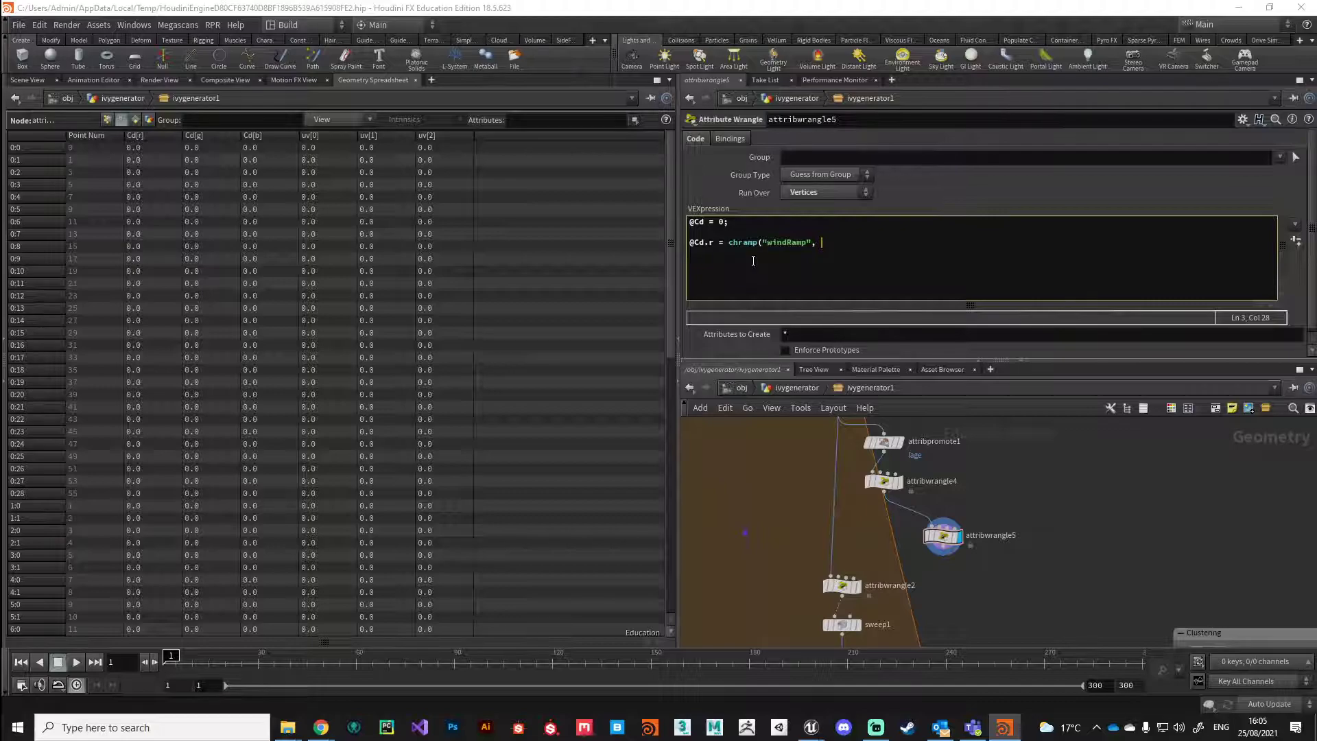
text(point(0, "colRamp", @ptnum)
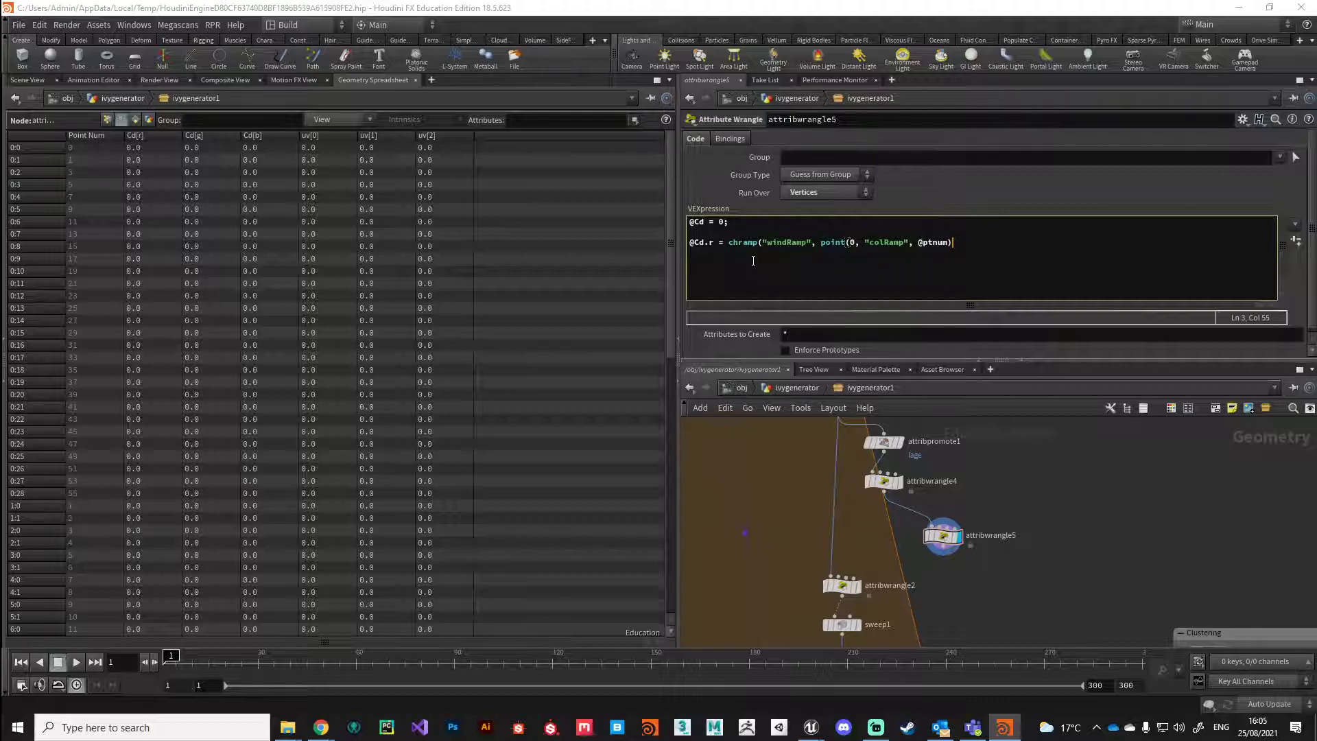
text())
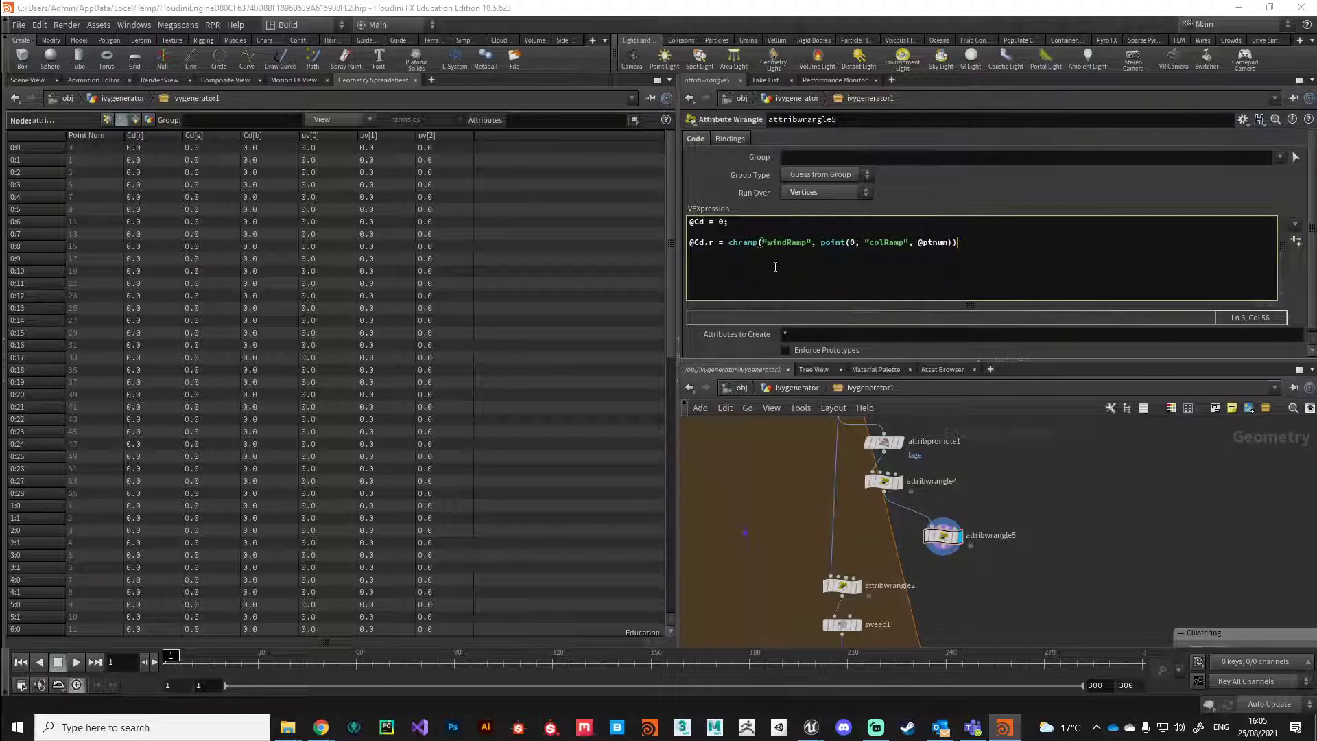
text(;)
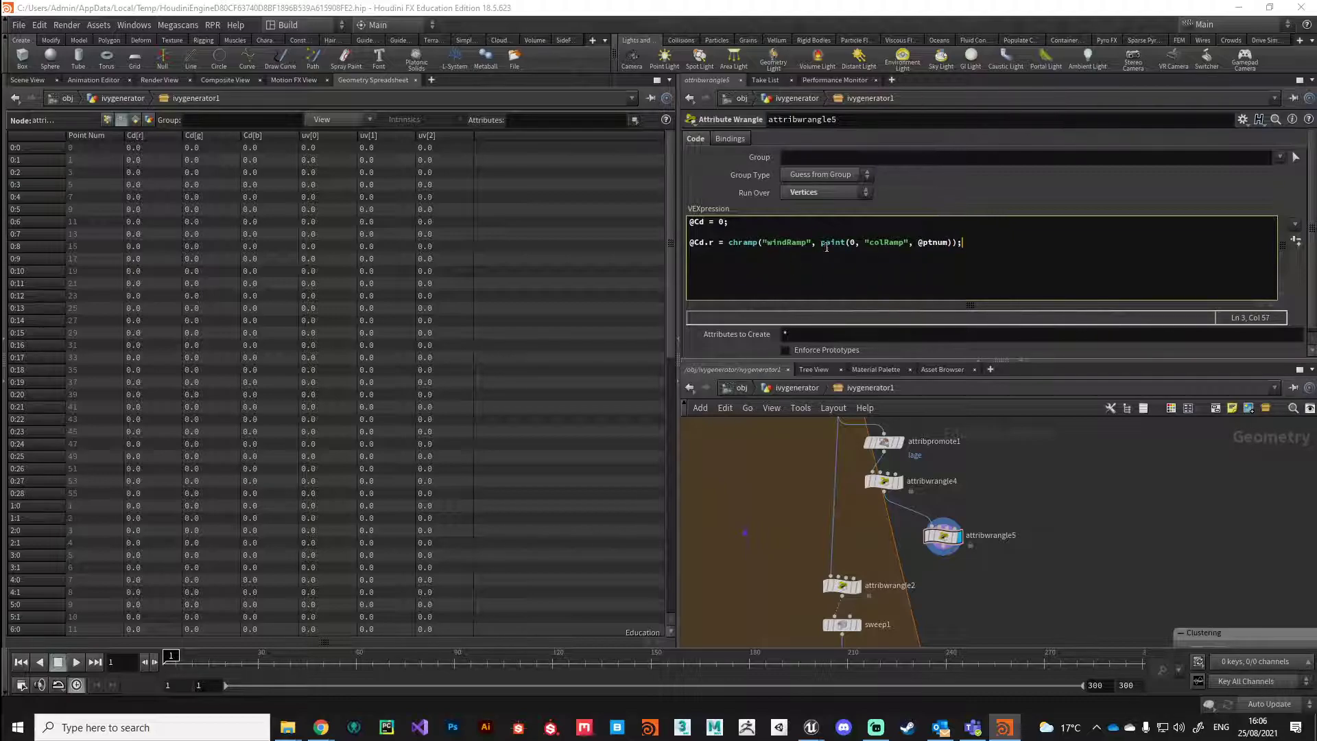
mouse_move(832, 249)
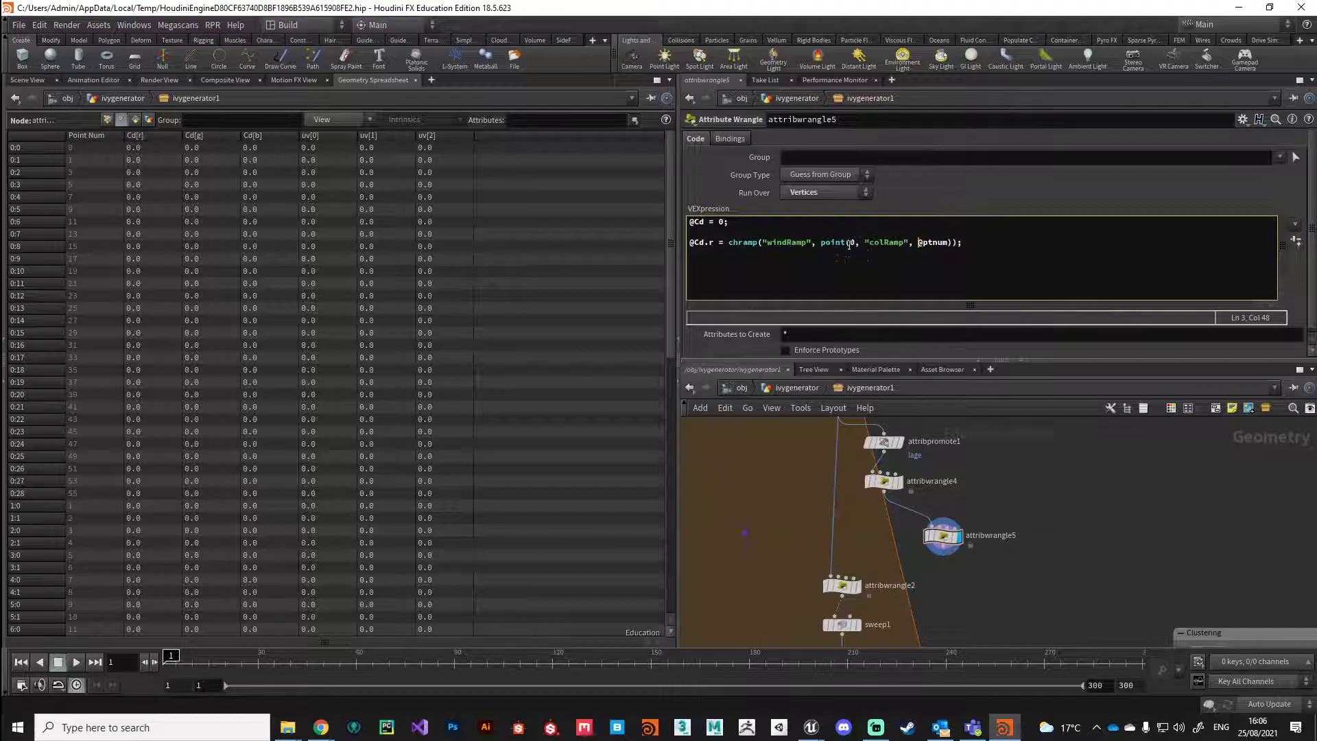
- Create the windRamp spare parameter and drag its points into several peaks, reddening the ivy tip
double_click(924, 242)
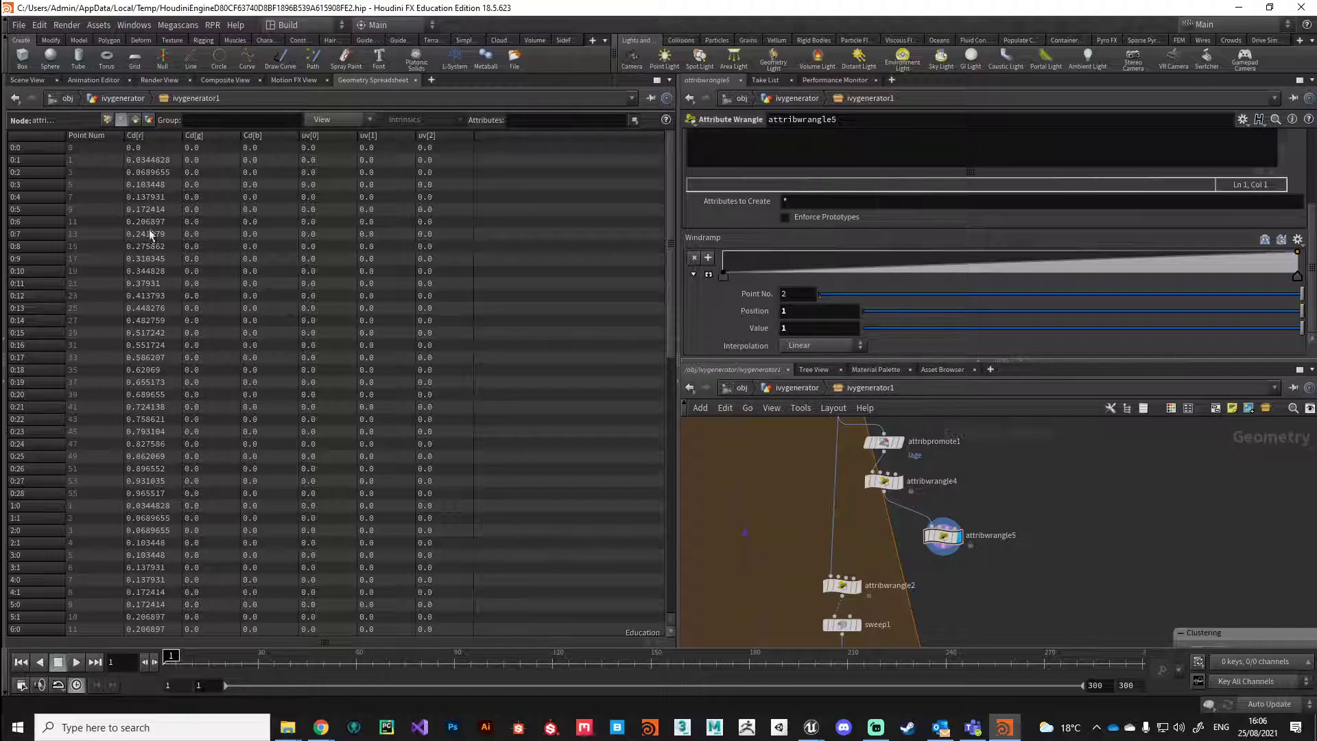
mouse_move(150, 474)
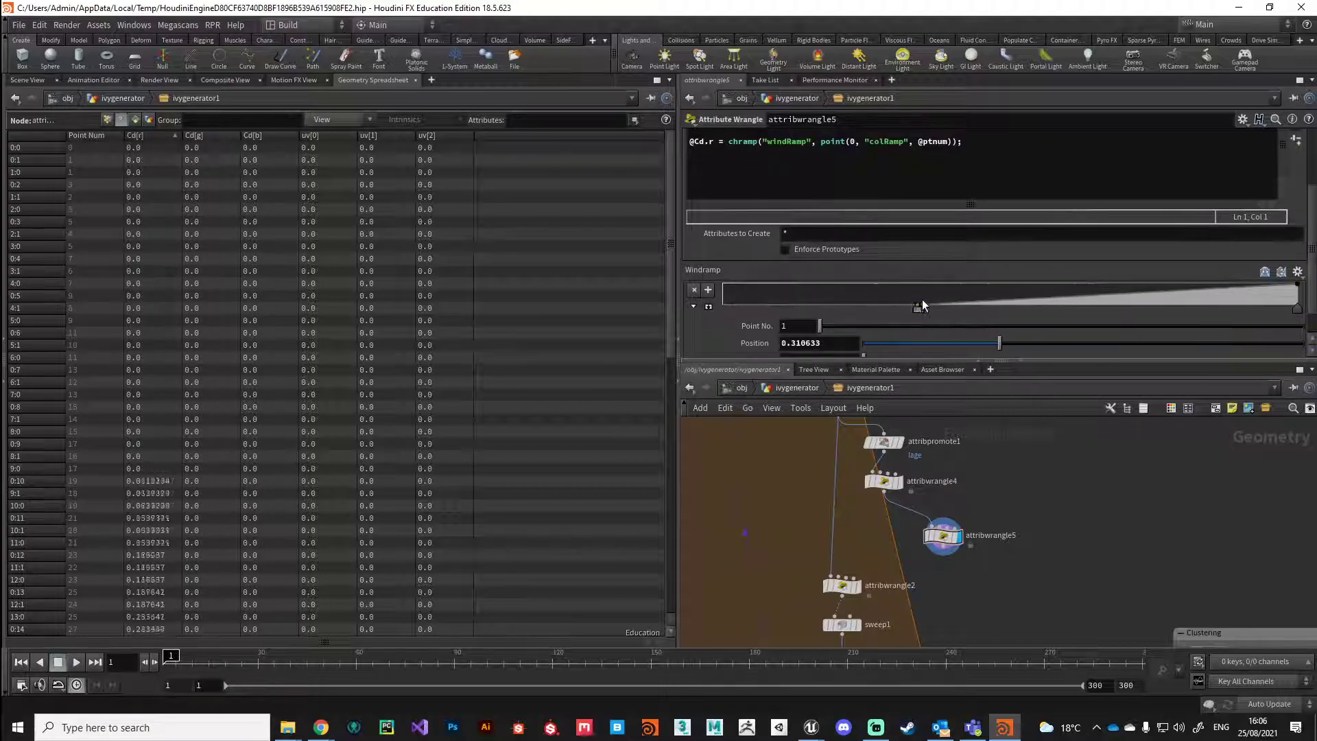
drag(998, 343, 874, 343)
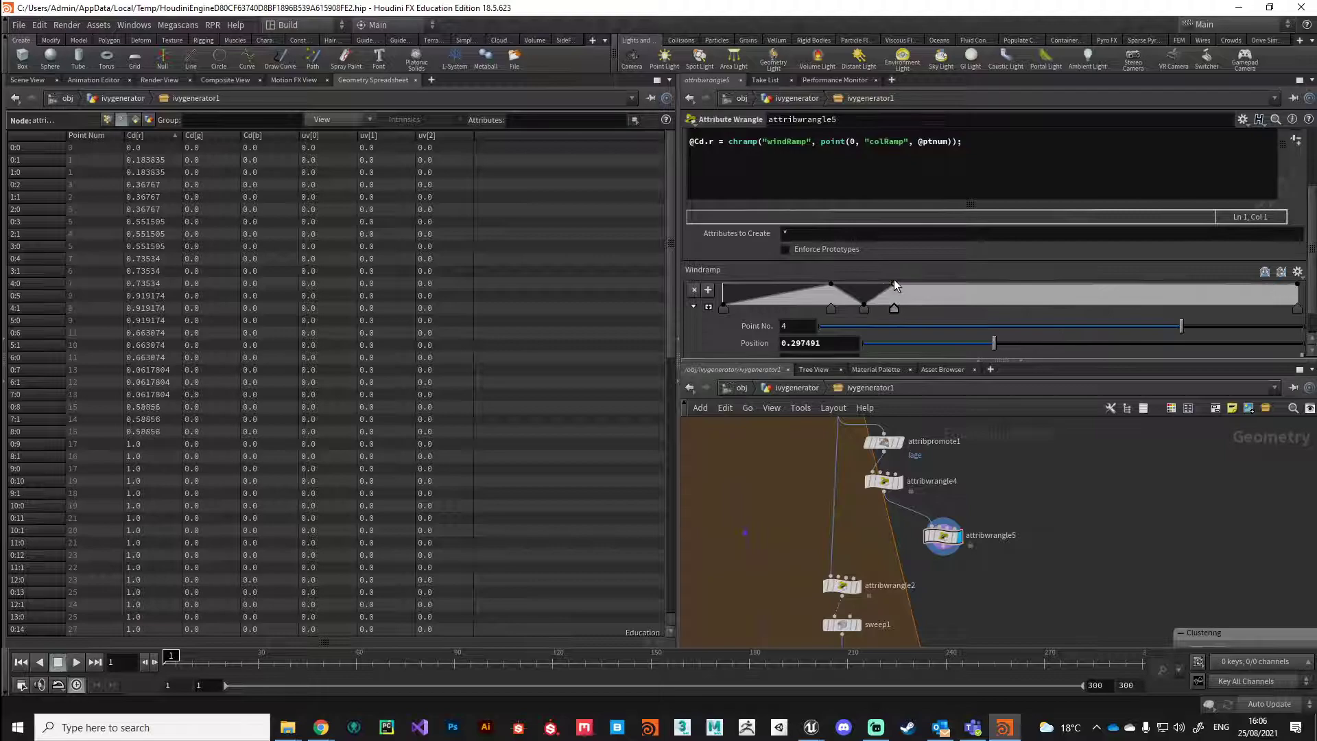
drag(893, 308, 936, 307)
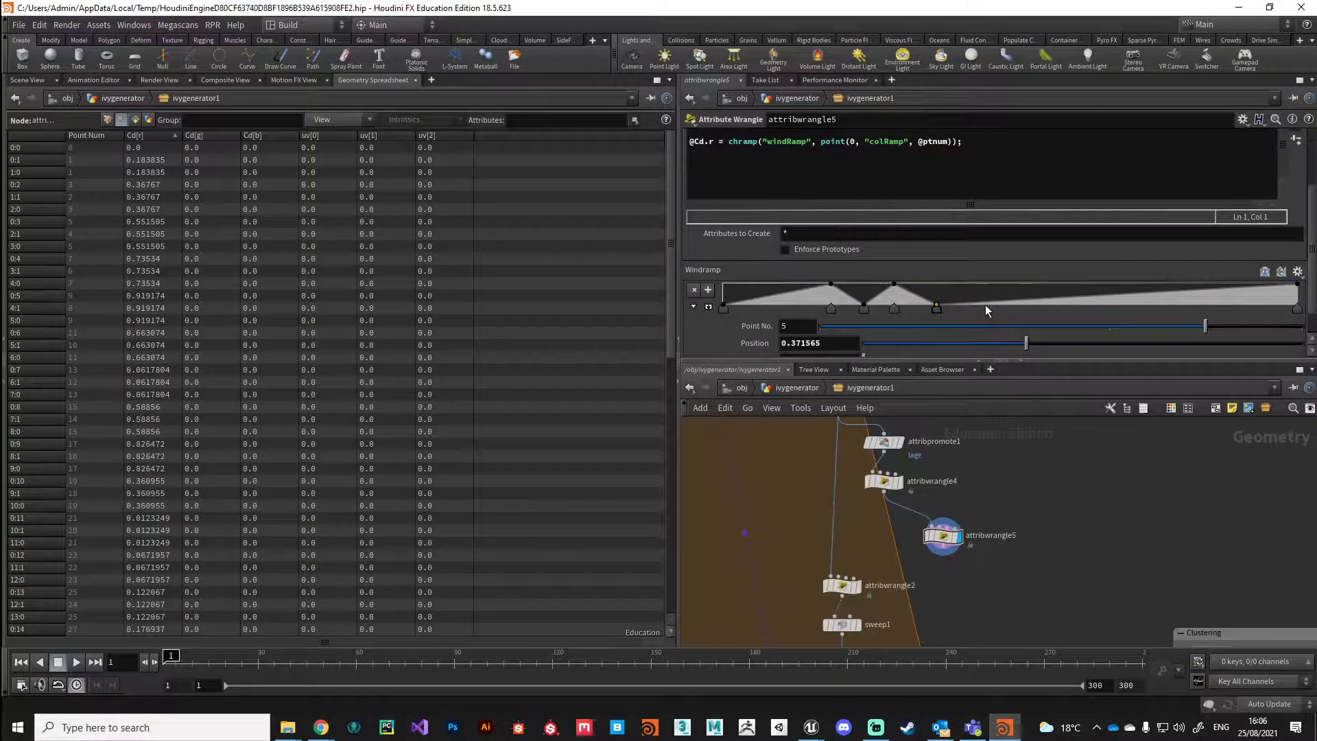
drag(1024, 343, 1091, 343)
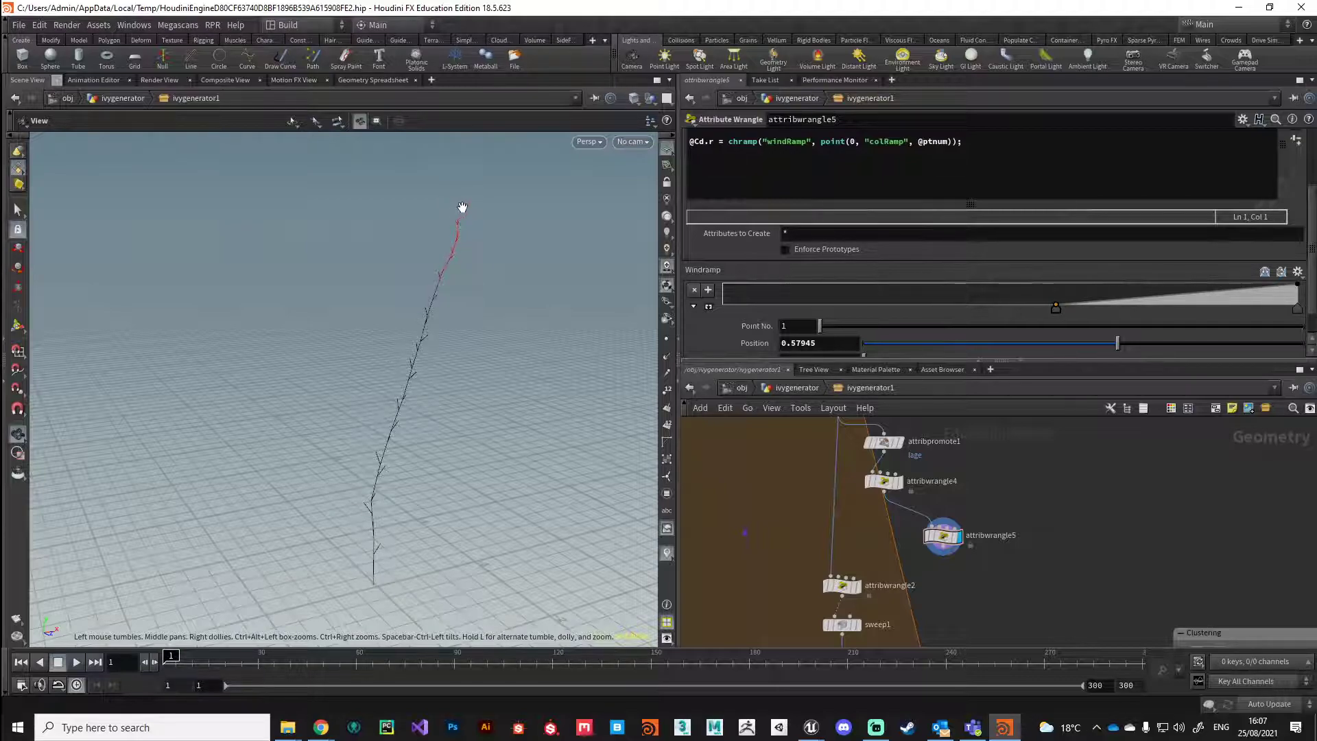
mouse_move(442, 283)
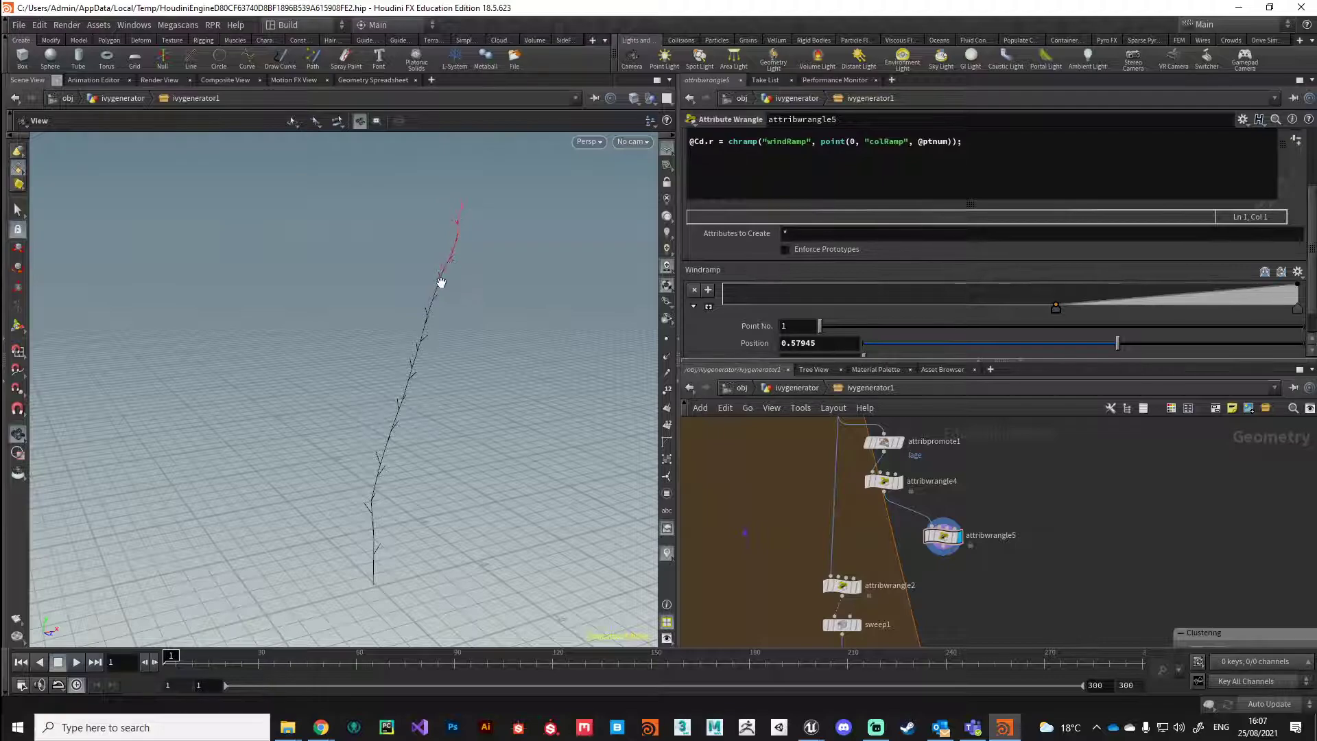
mouse_move(450, 265)
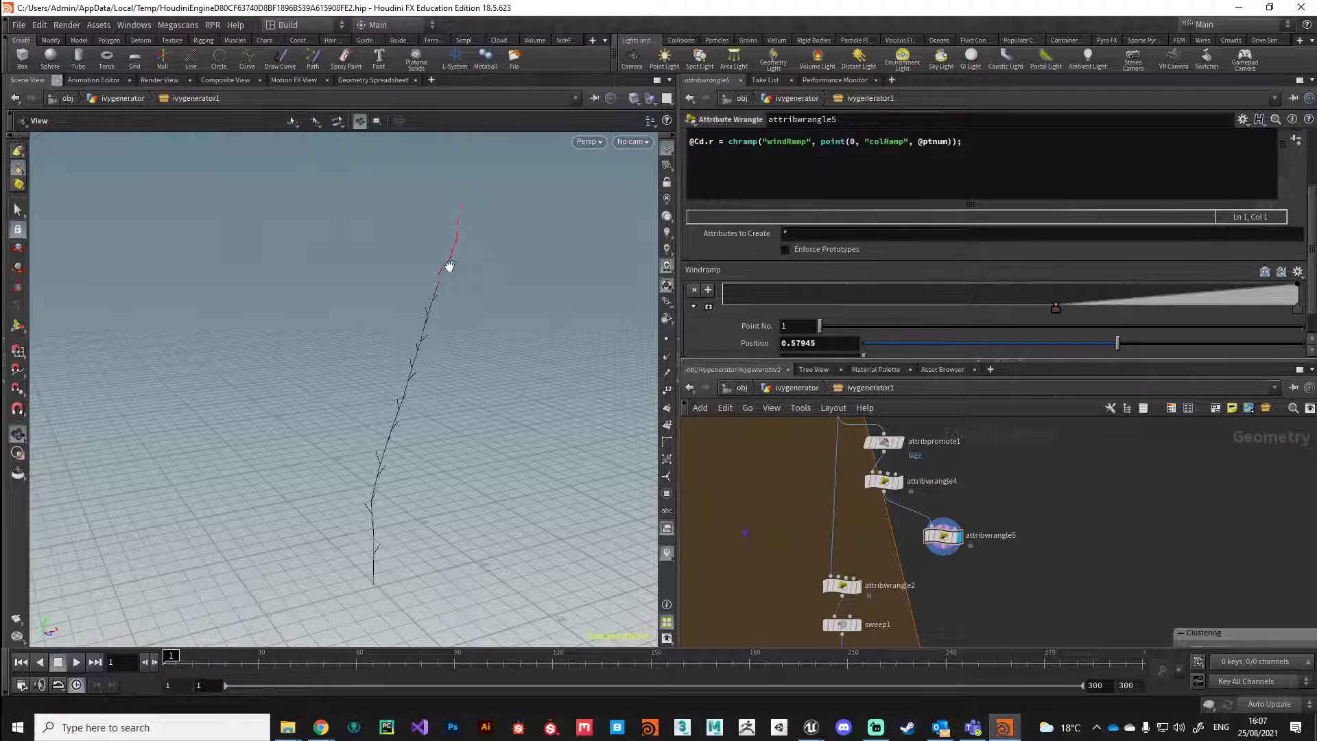
mouse_move(474, 230)
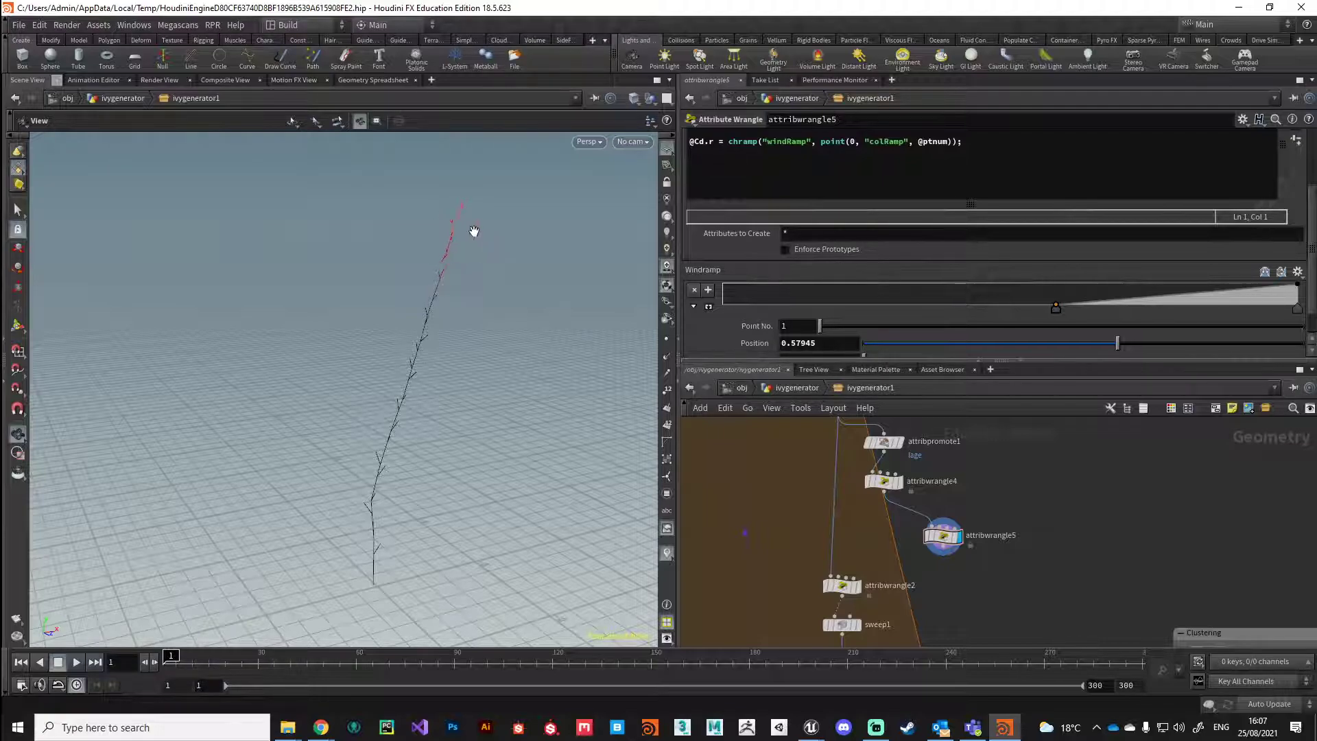
- Orbit the view around the ivy to check the red colouring along the strand
drag(1057, 307, 945, 308)
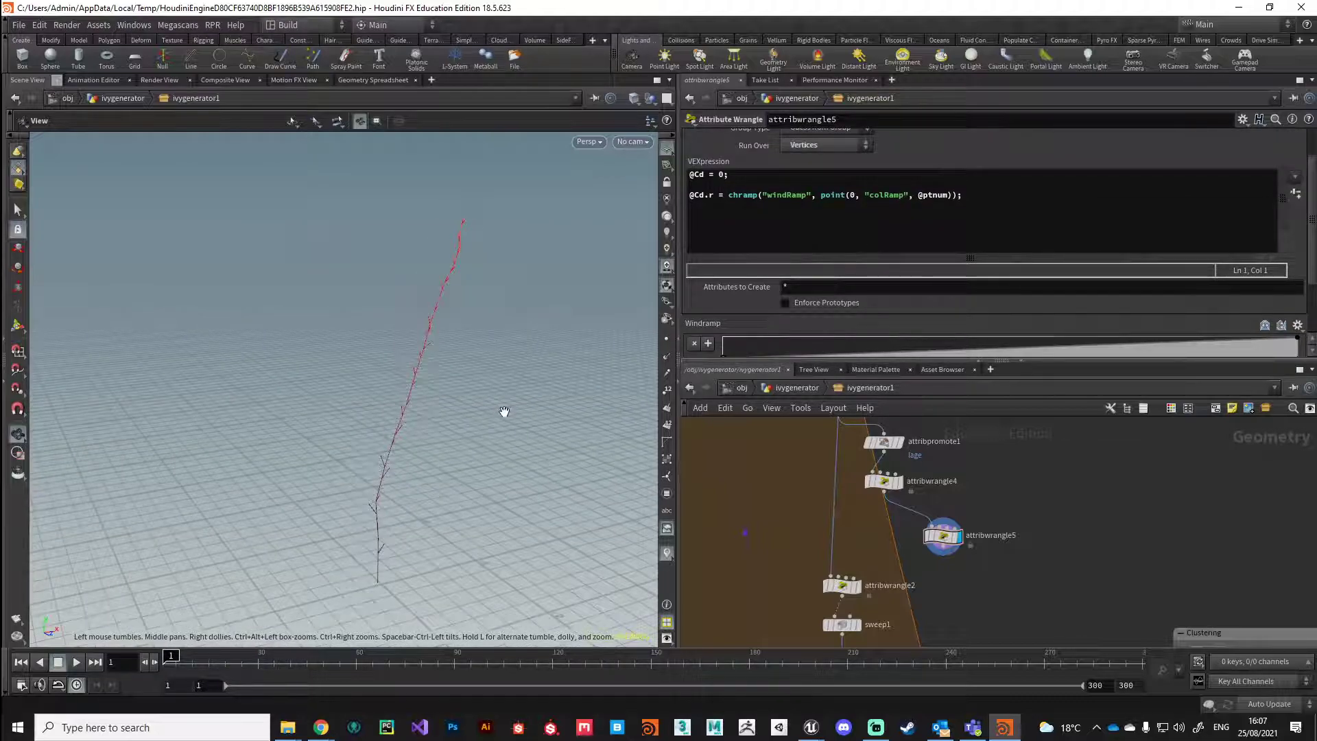
click(963, 195)
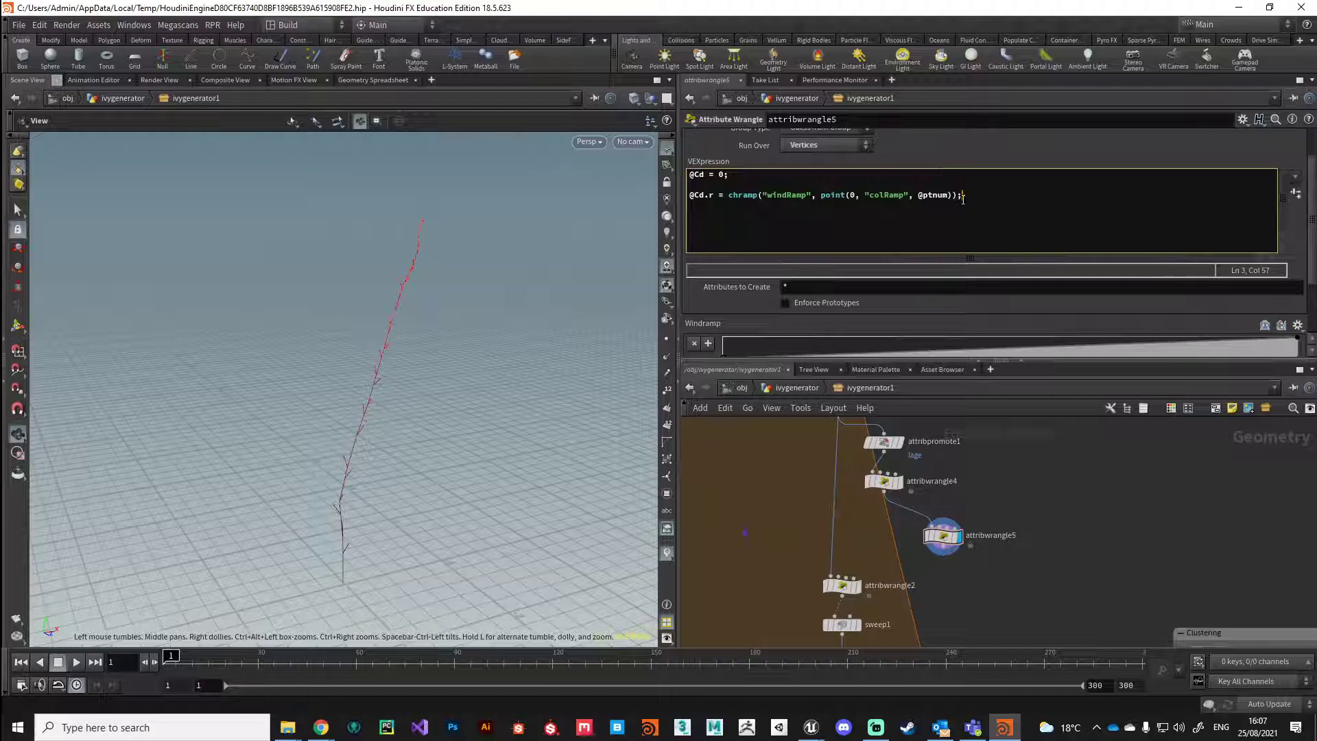
text(C)
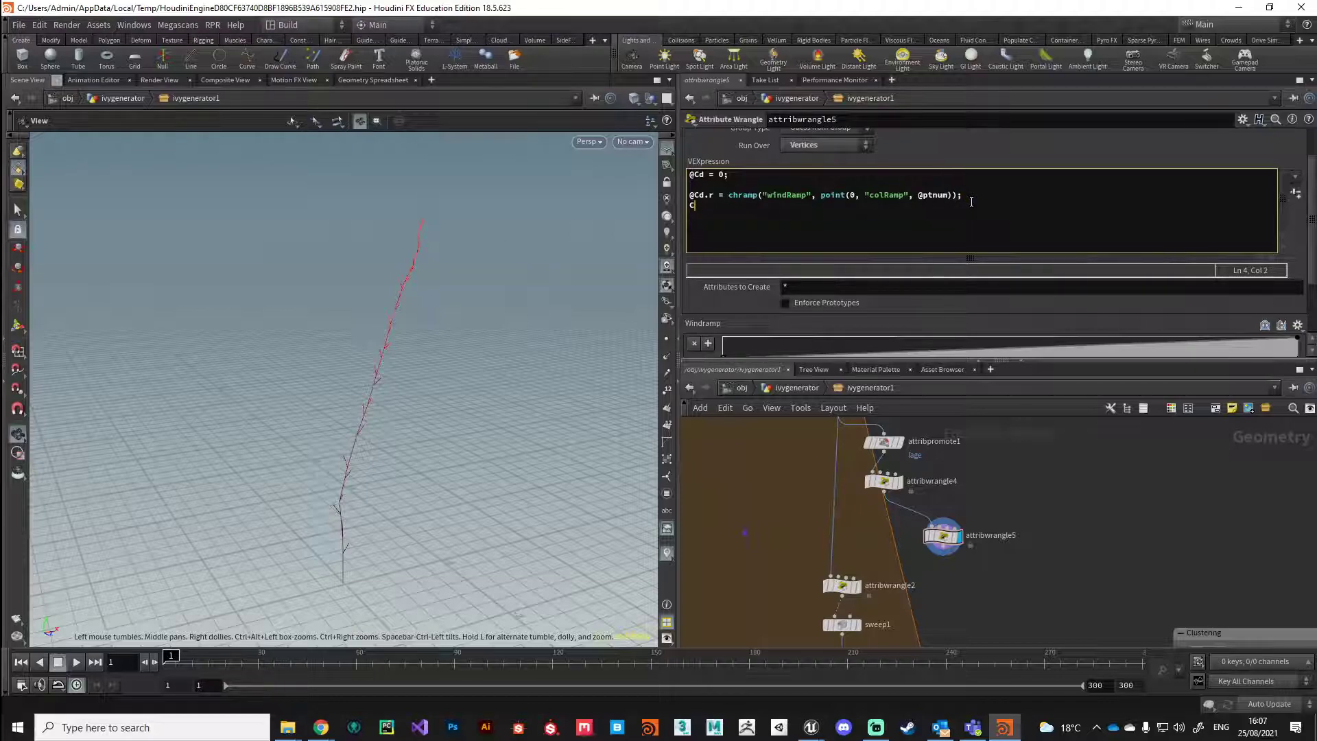
text(@)
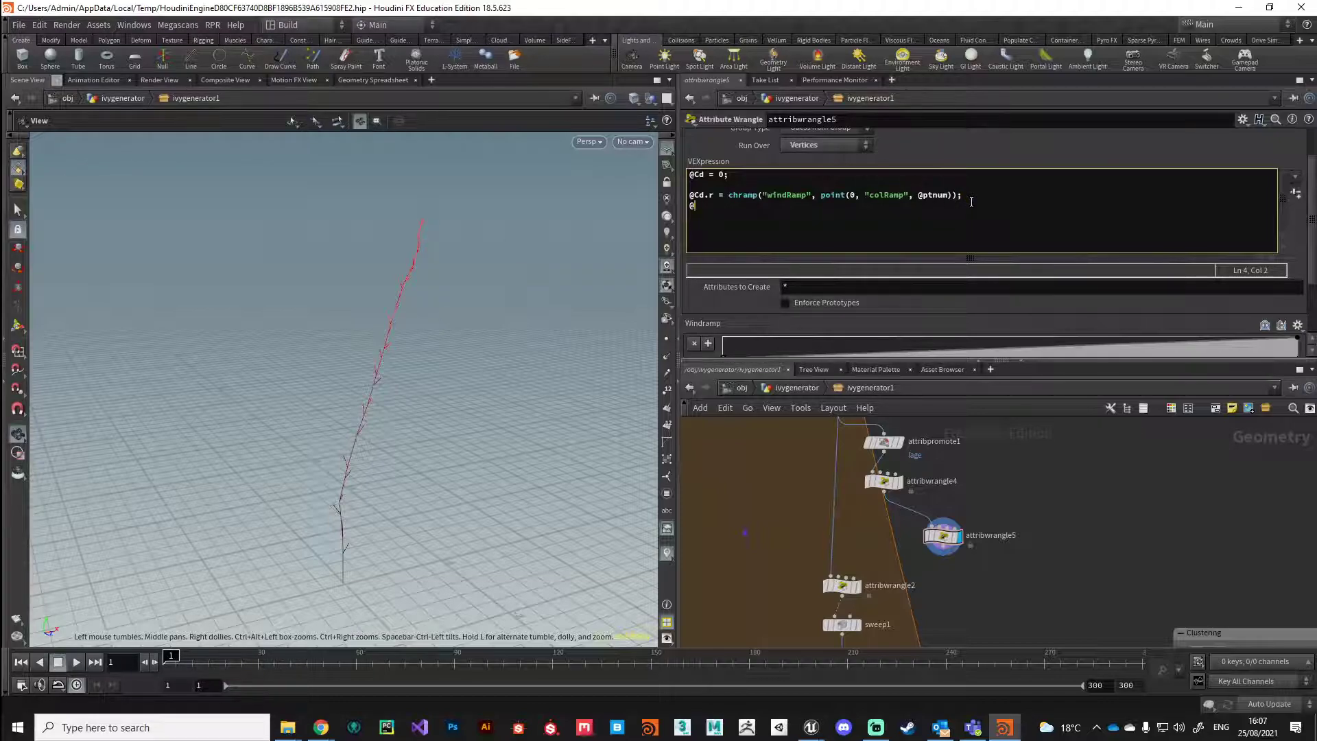
text(Cd.g = chramp(")
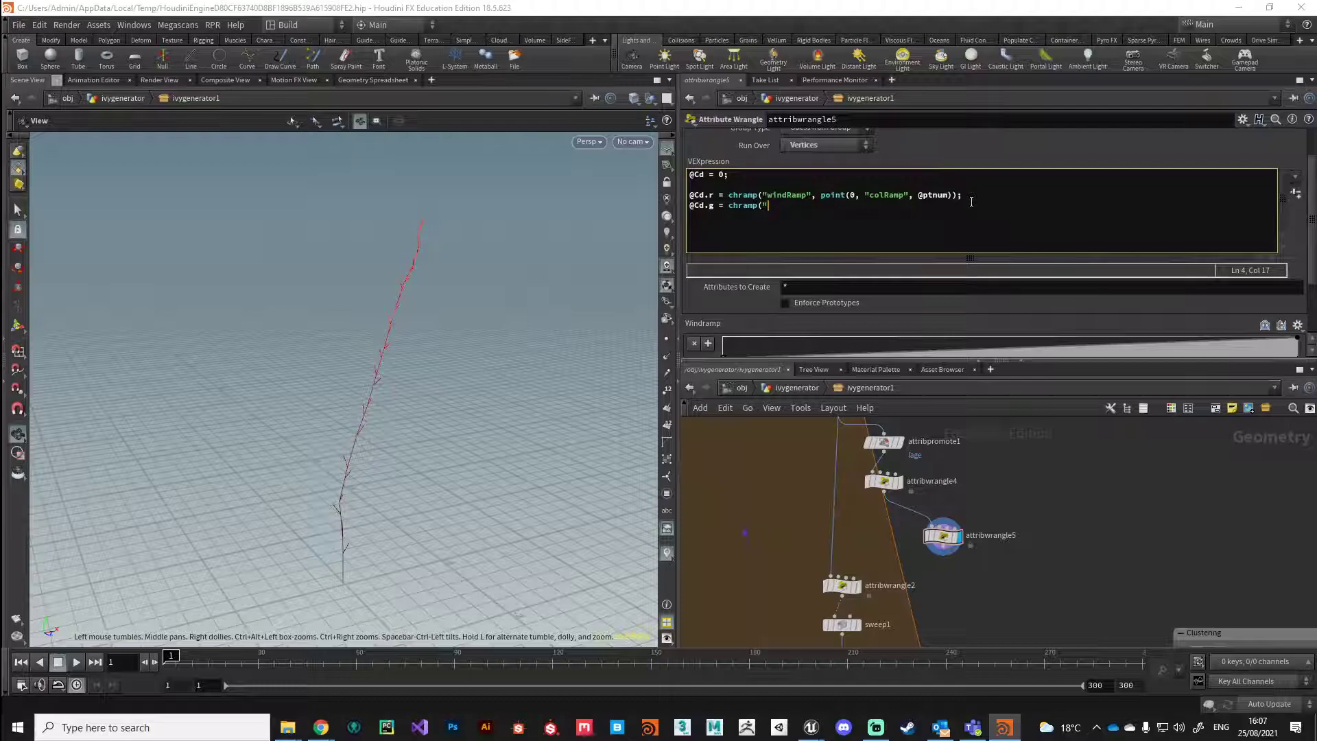
text(colBlend",)
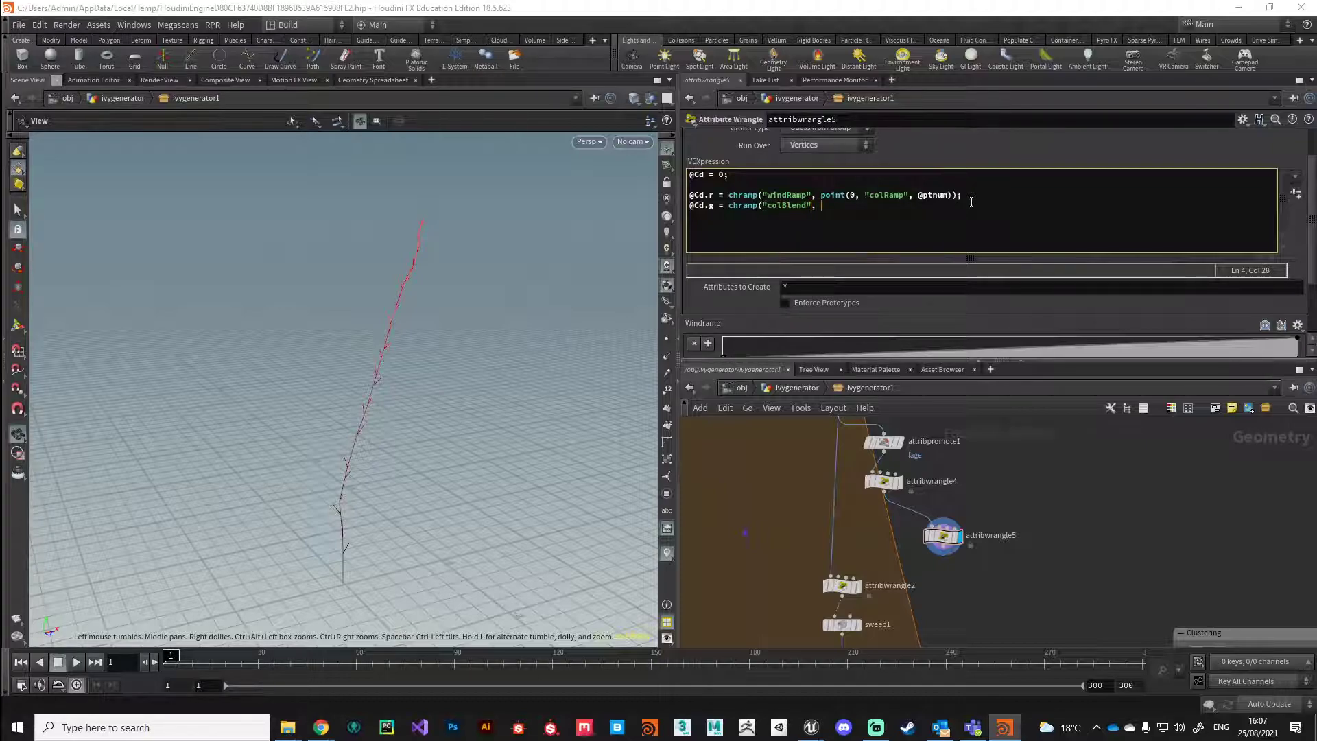
text(point(0, ")
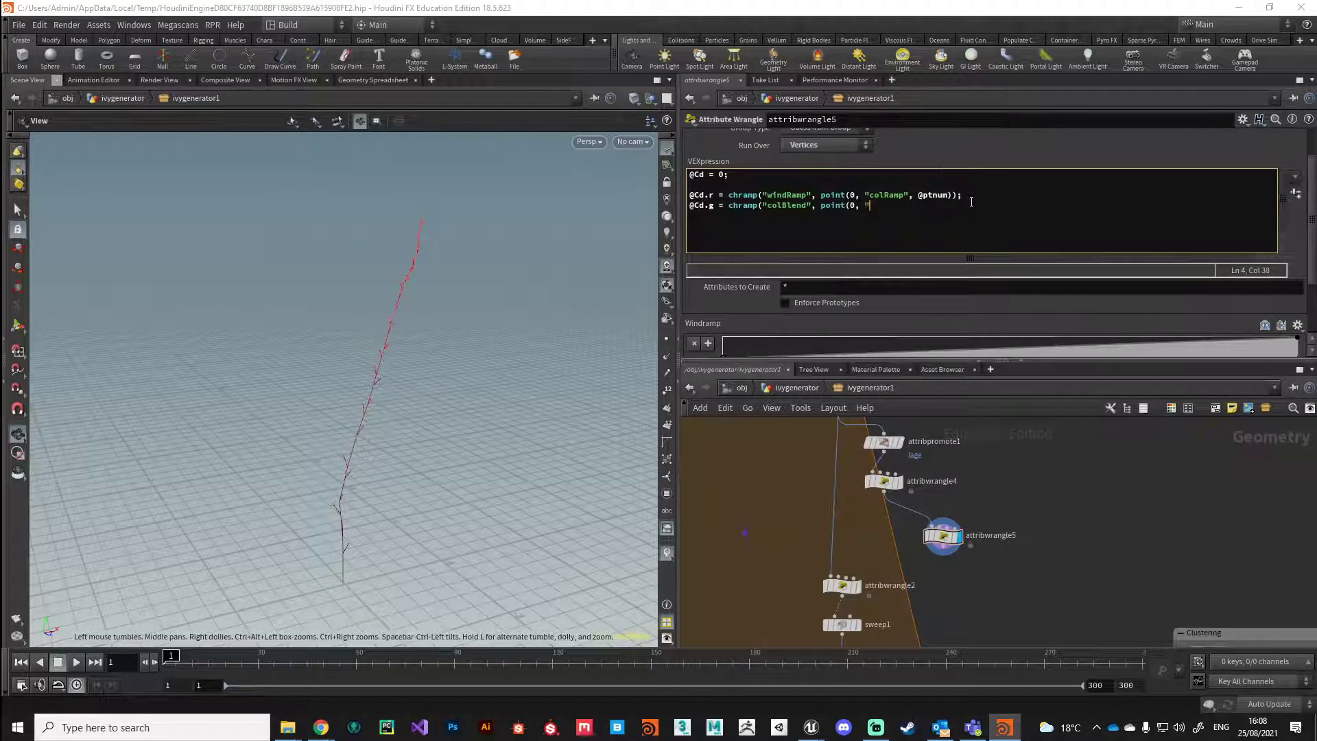
text(colRamp")
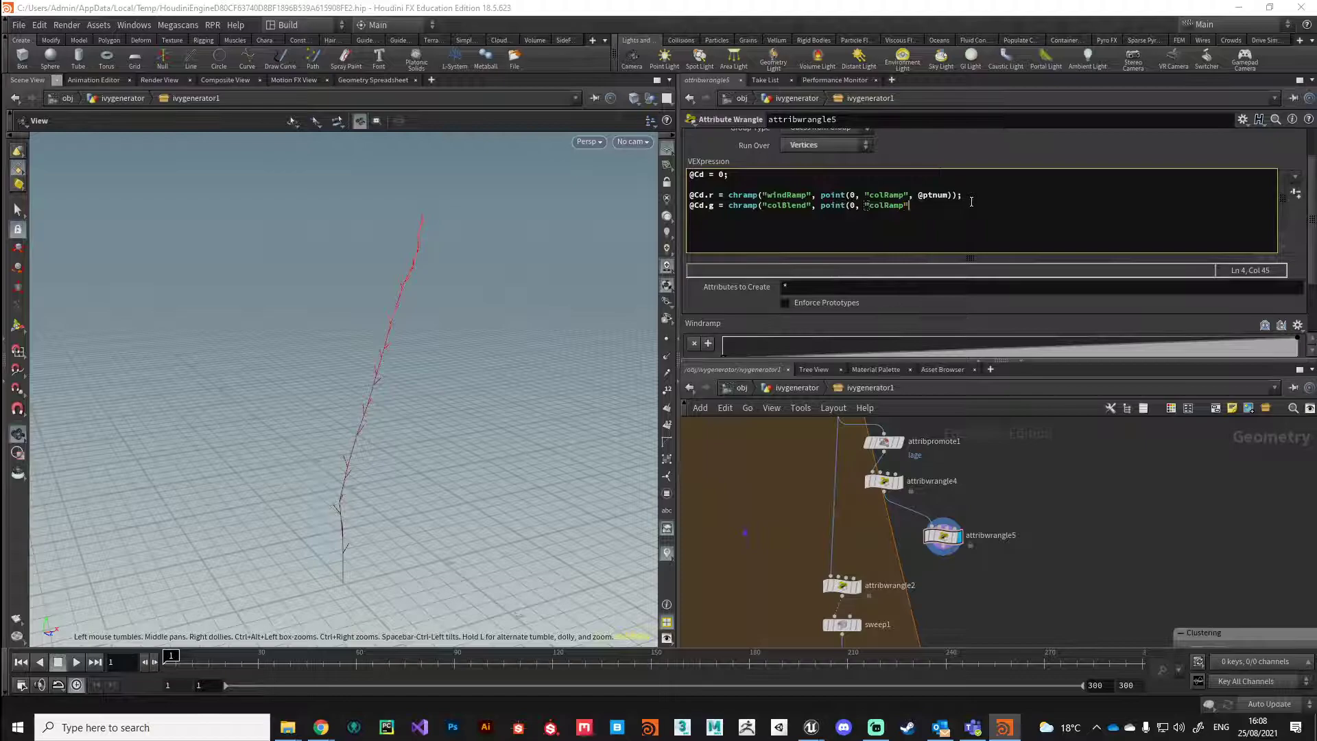
text(@ptnum));)
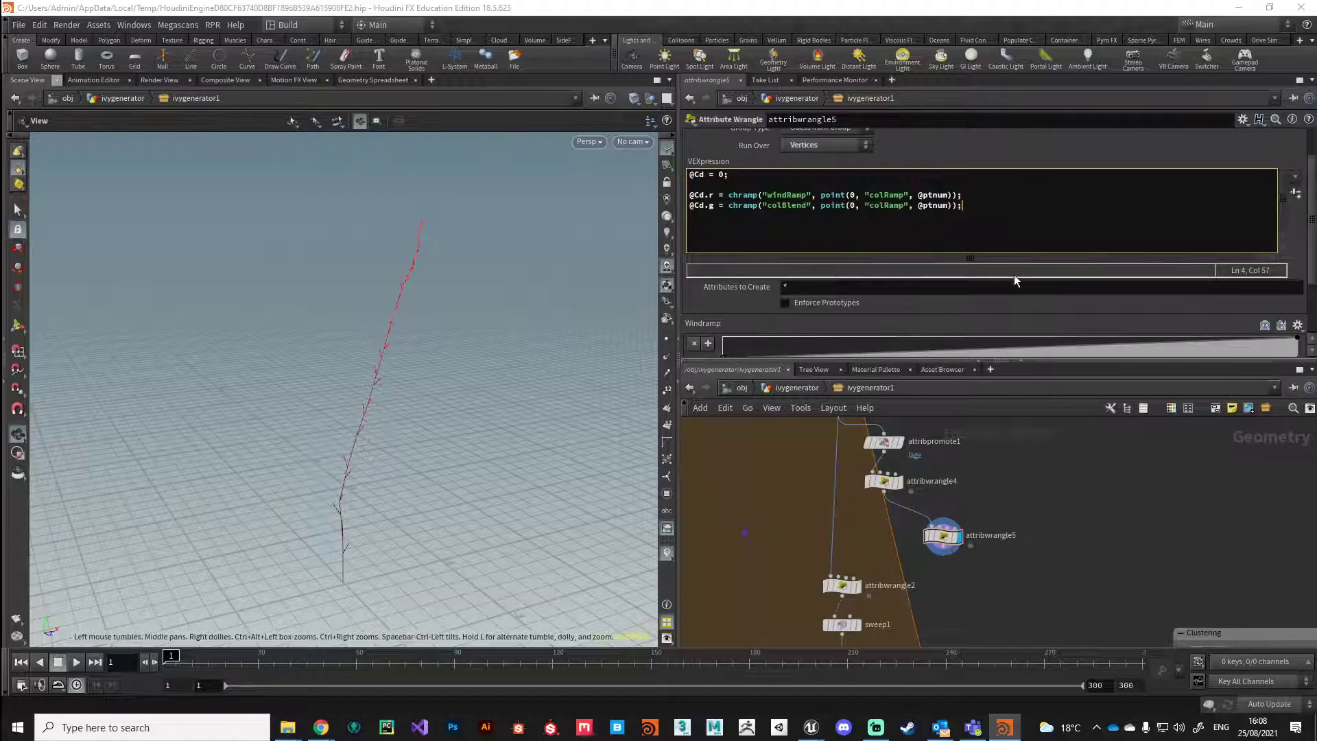
mouse_move(1042, 515)
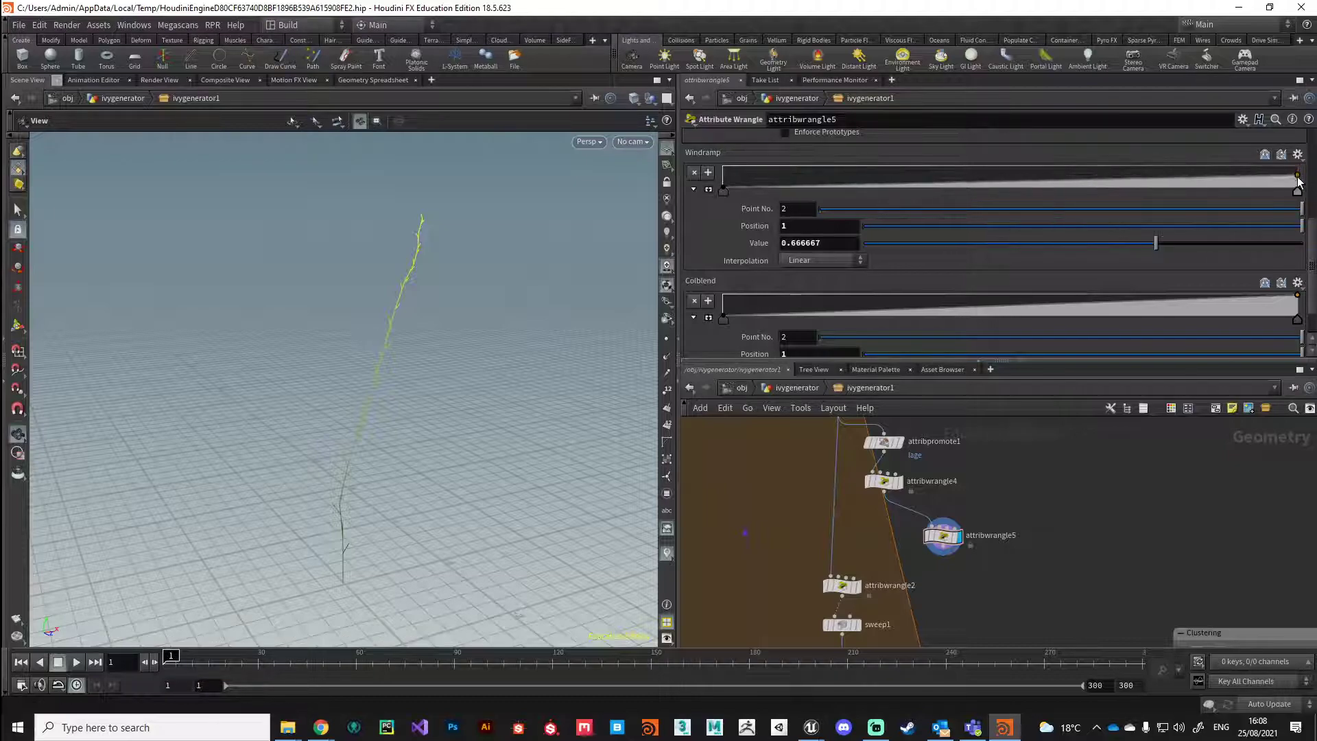
- Lower windRamp's end value to 0 and slide the colBlend point to about 0.42 so green shows at the tip
drag(1155, 242, 863, 242)
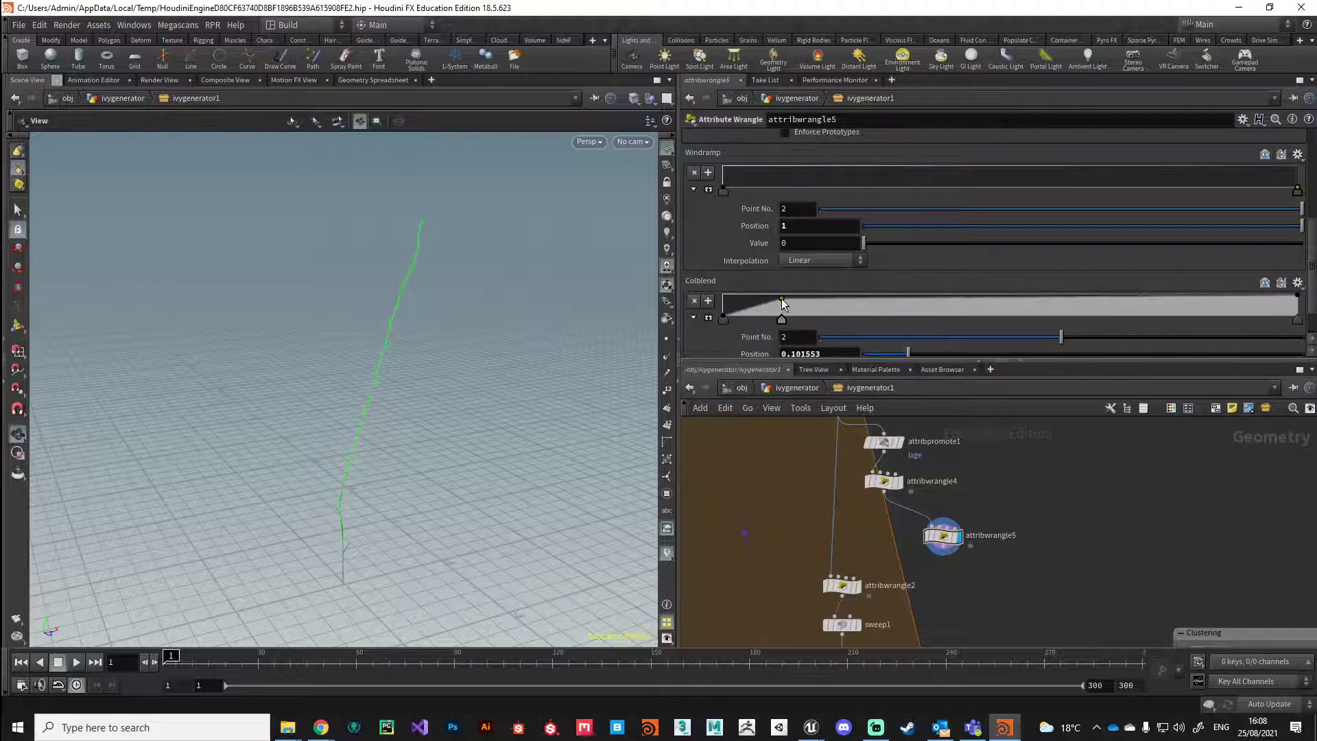
drag(781, 317, 878, 317)
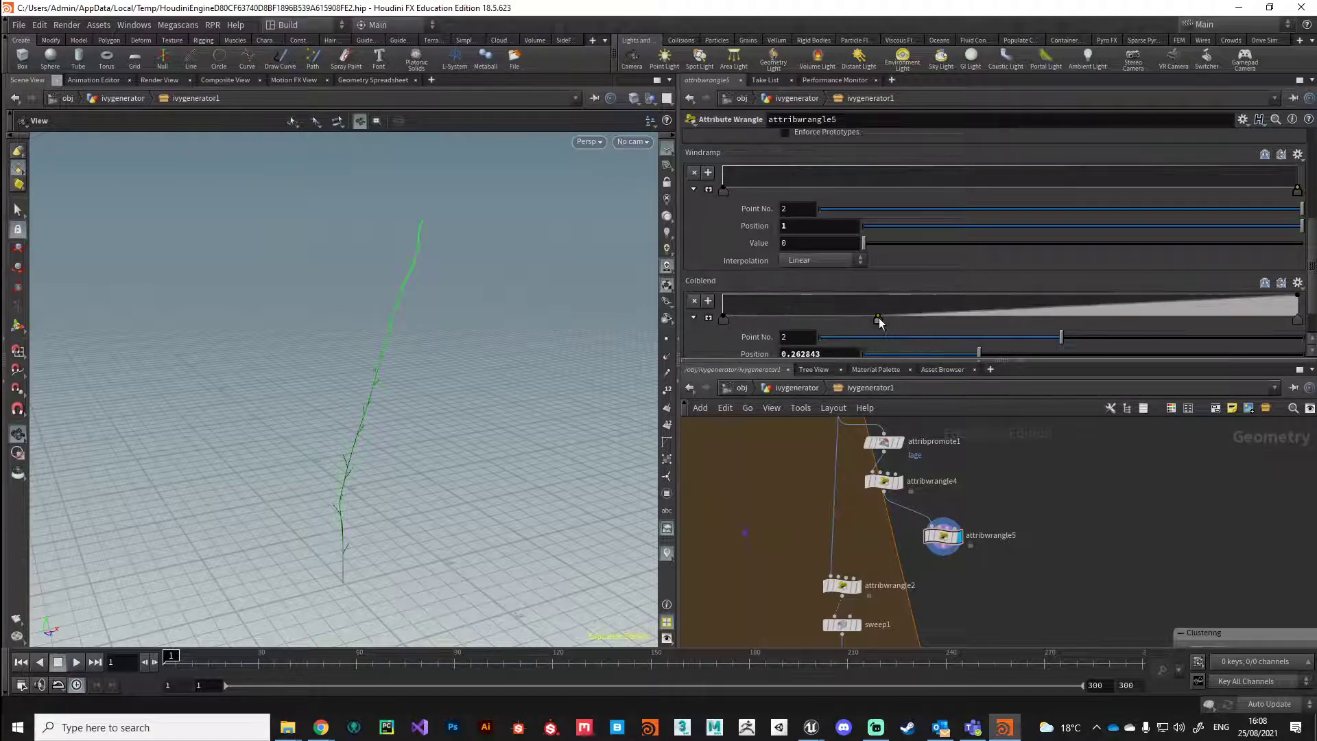
drag(878, 317, 995, 317)
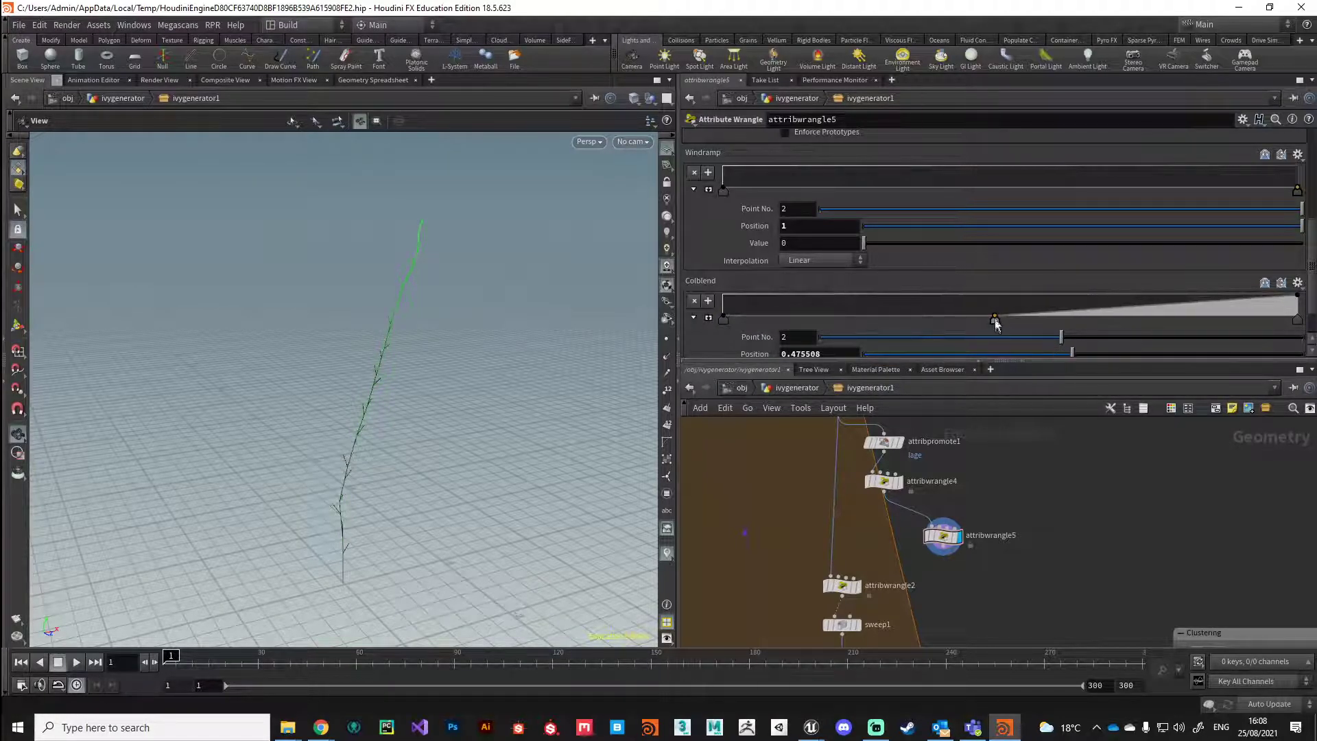
drag(995, 317, 962, 317)
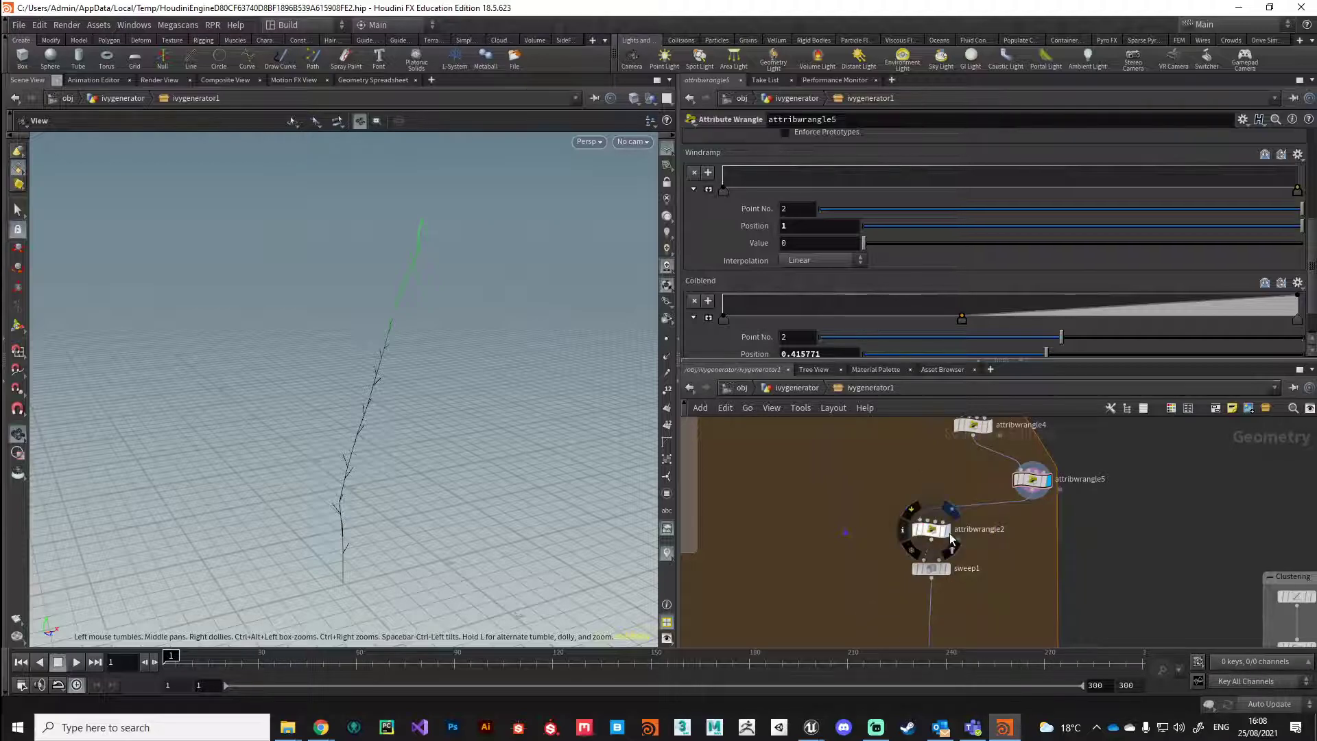
- Select sweep1 and scroll the Geometry Spreadsheet's Cd columns to review the red and green values
click(930, 568)
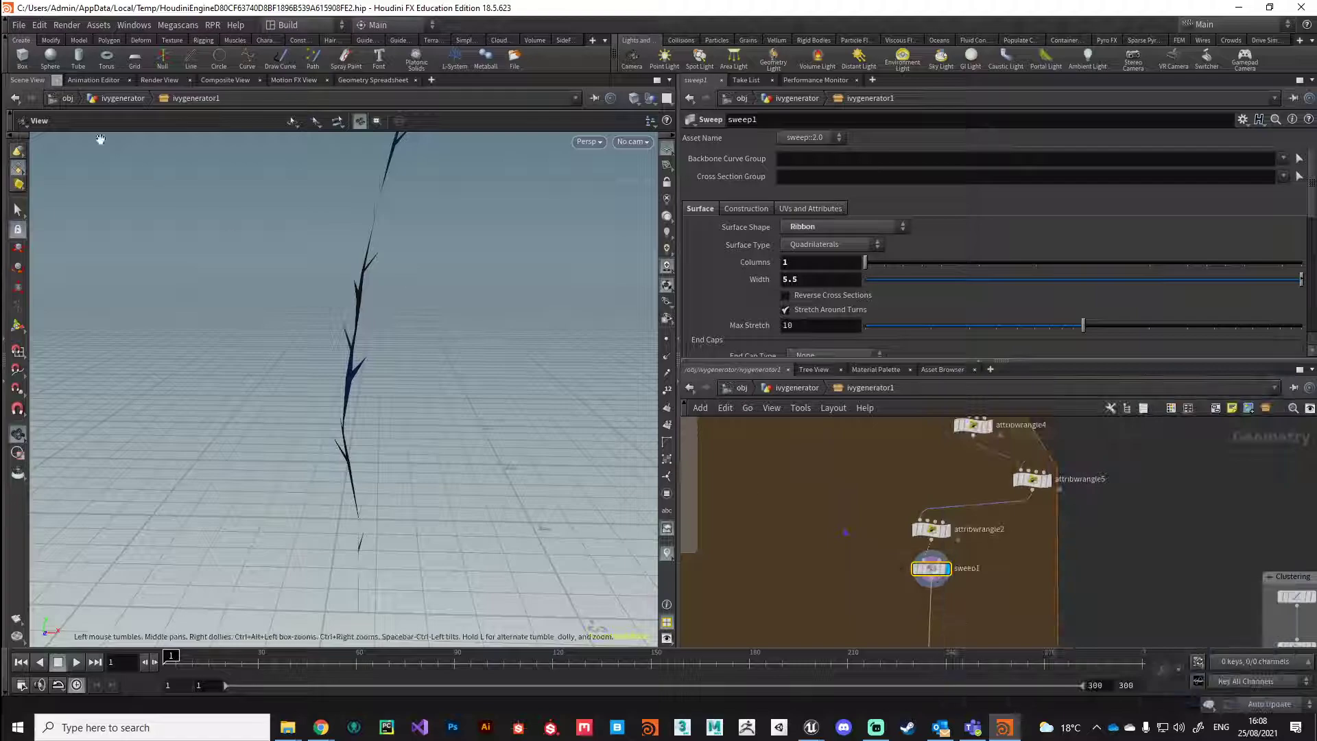
click(372, 80)
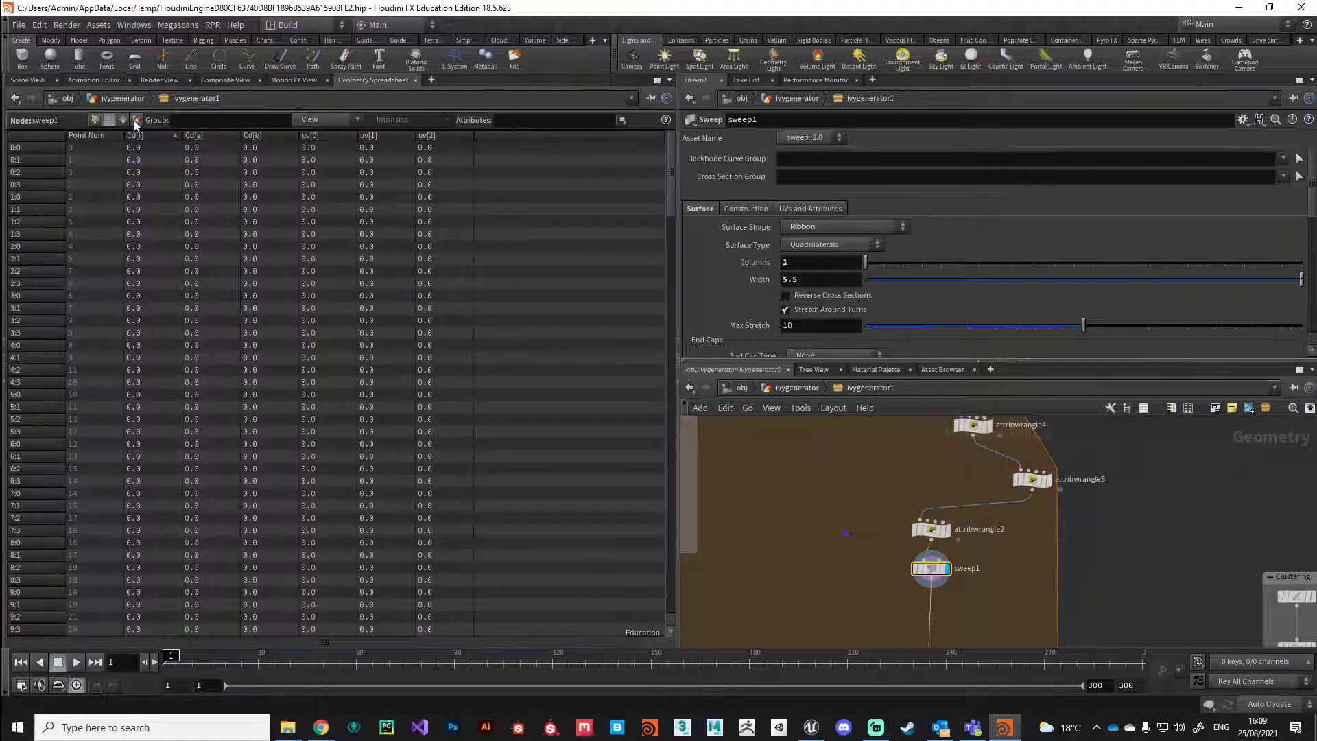
scroll(down, 3)
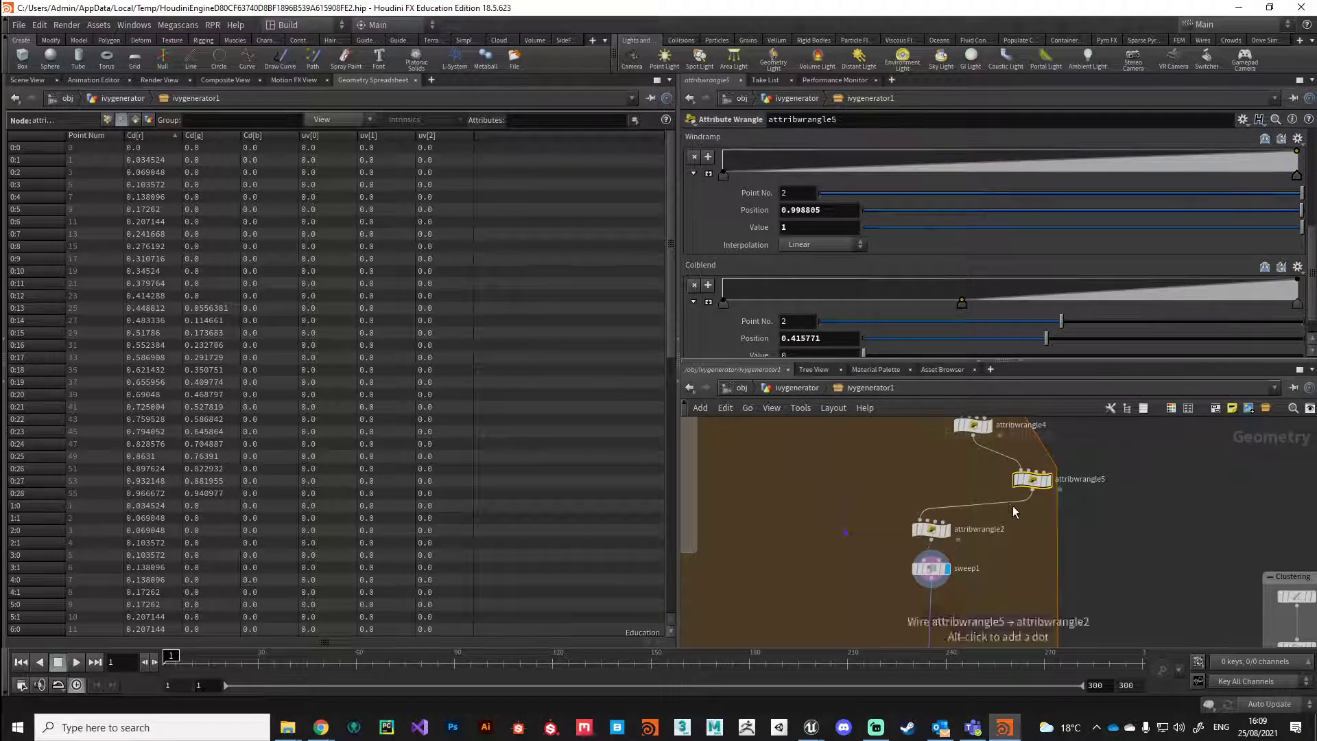
click(930, 568)
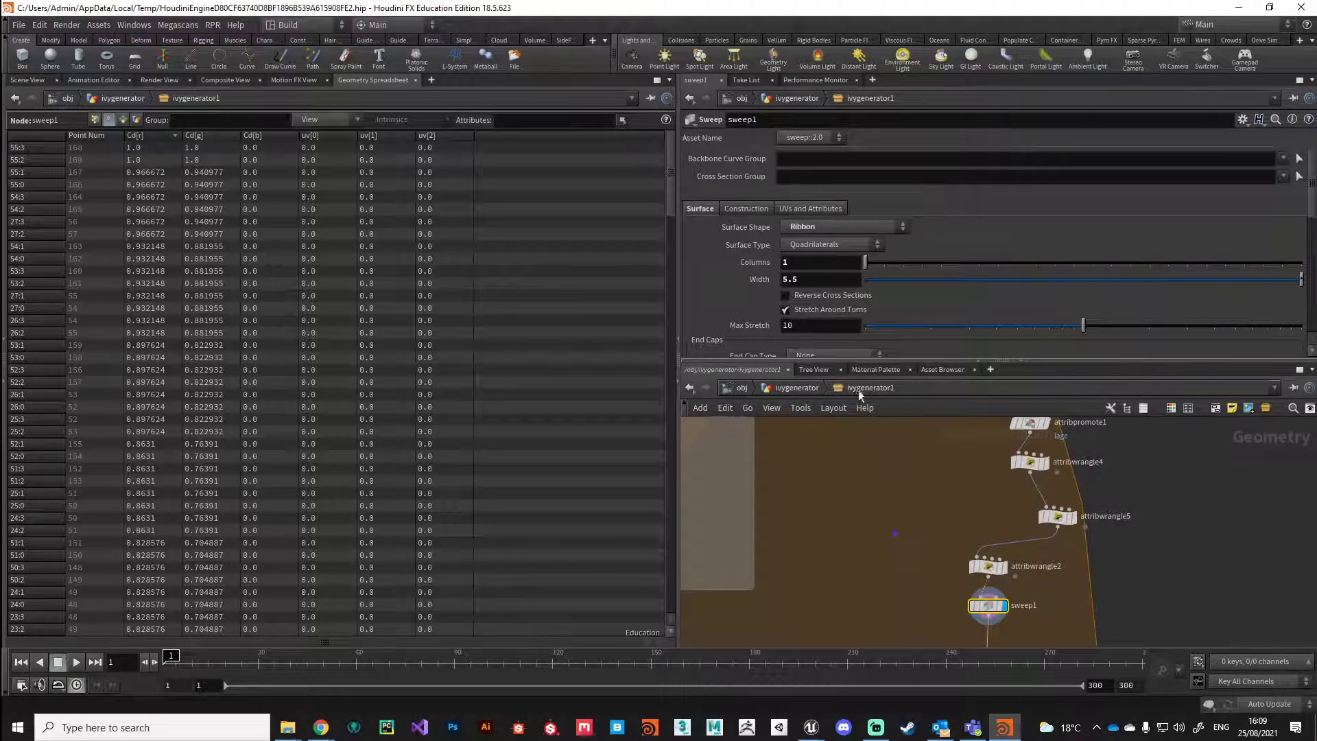
- Reach the ivygenerator asset's Type Properties and show its Parameters interface
click(988, 565)
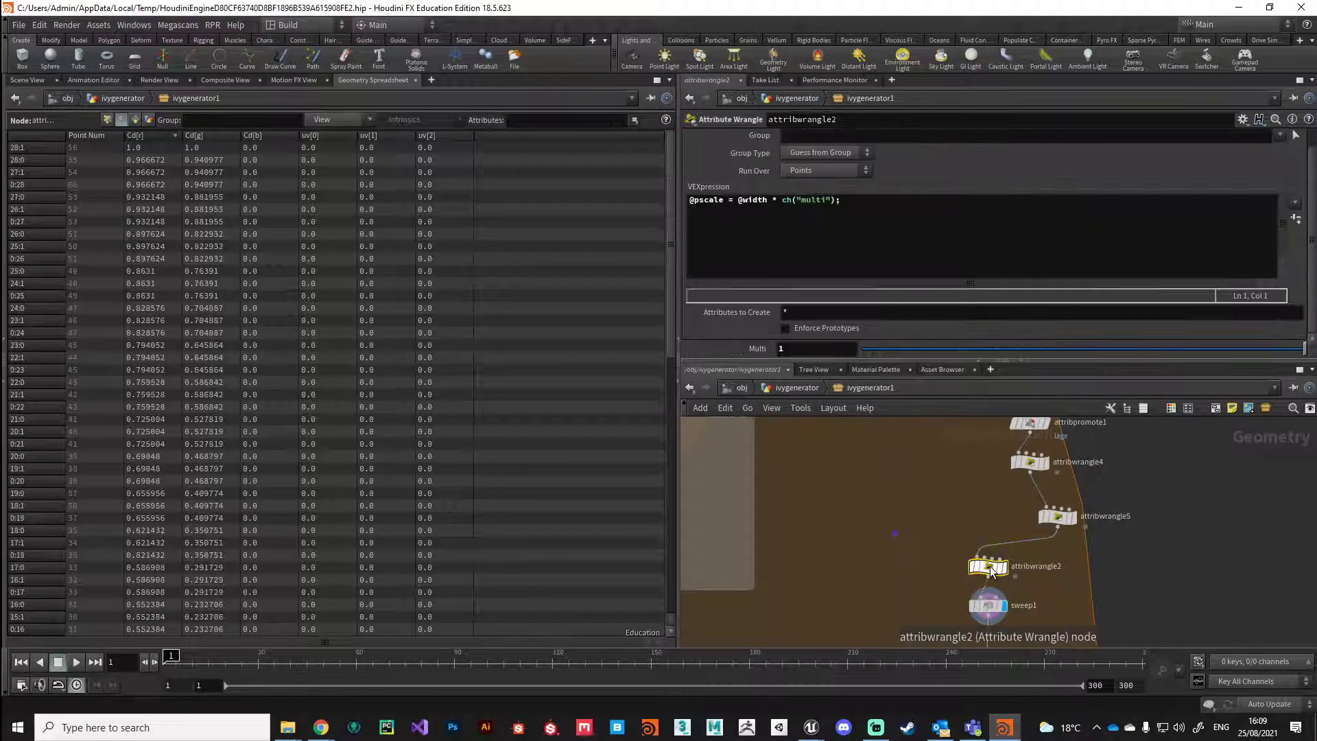
click(1058, 516)
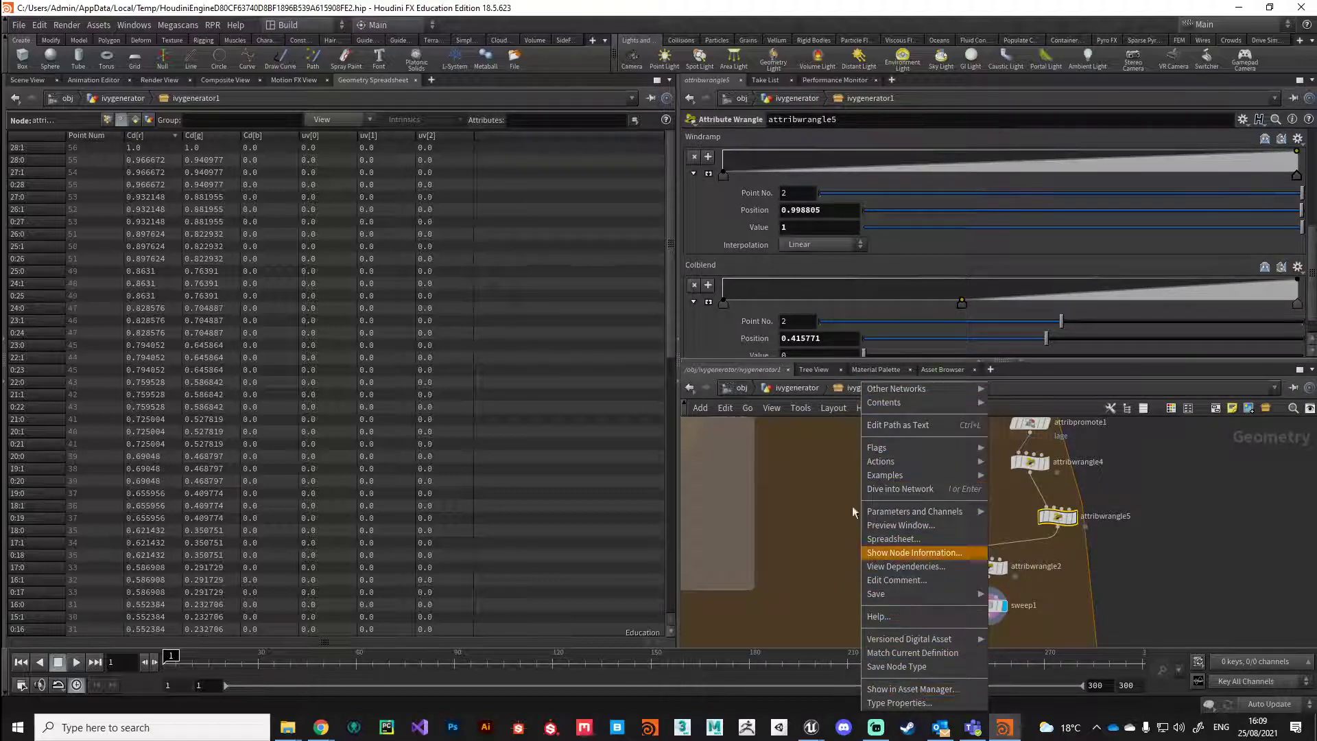
mouse_move(861, 392)
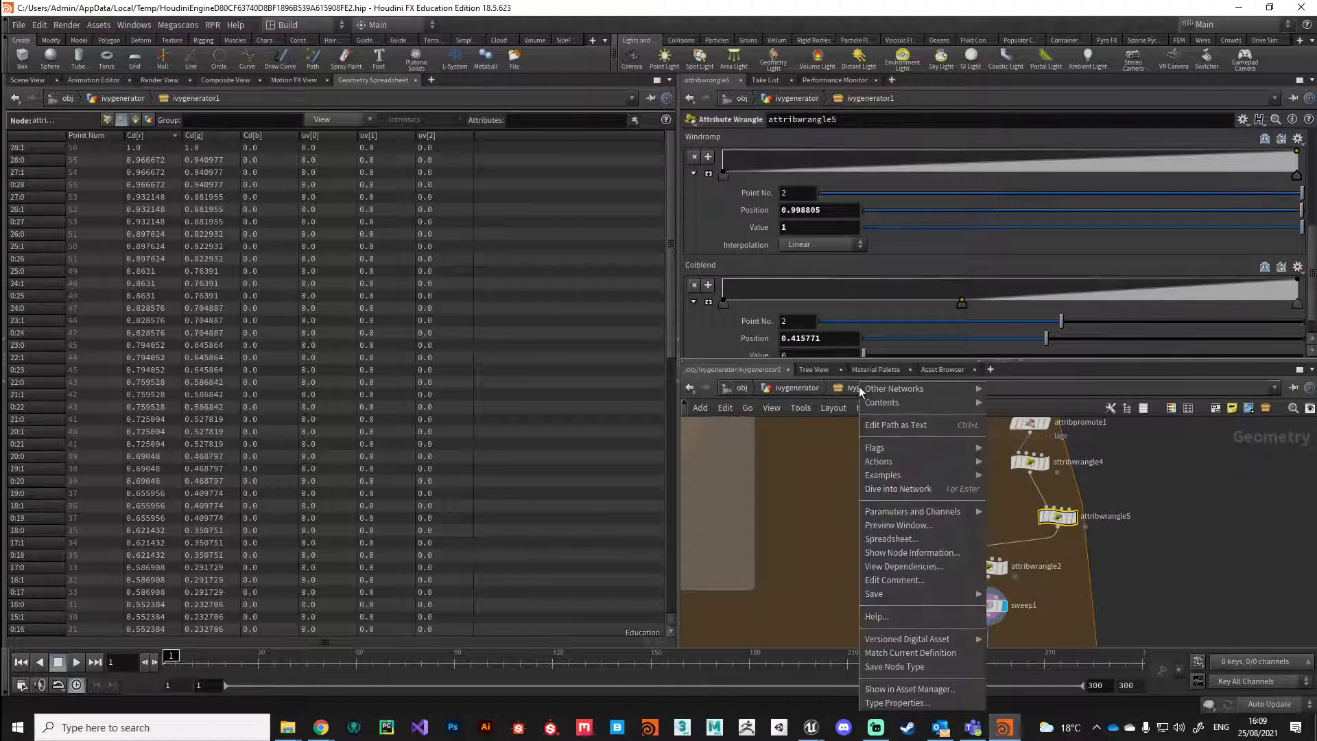
click(898, 703)
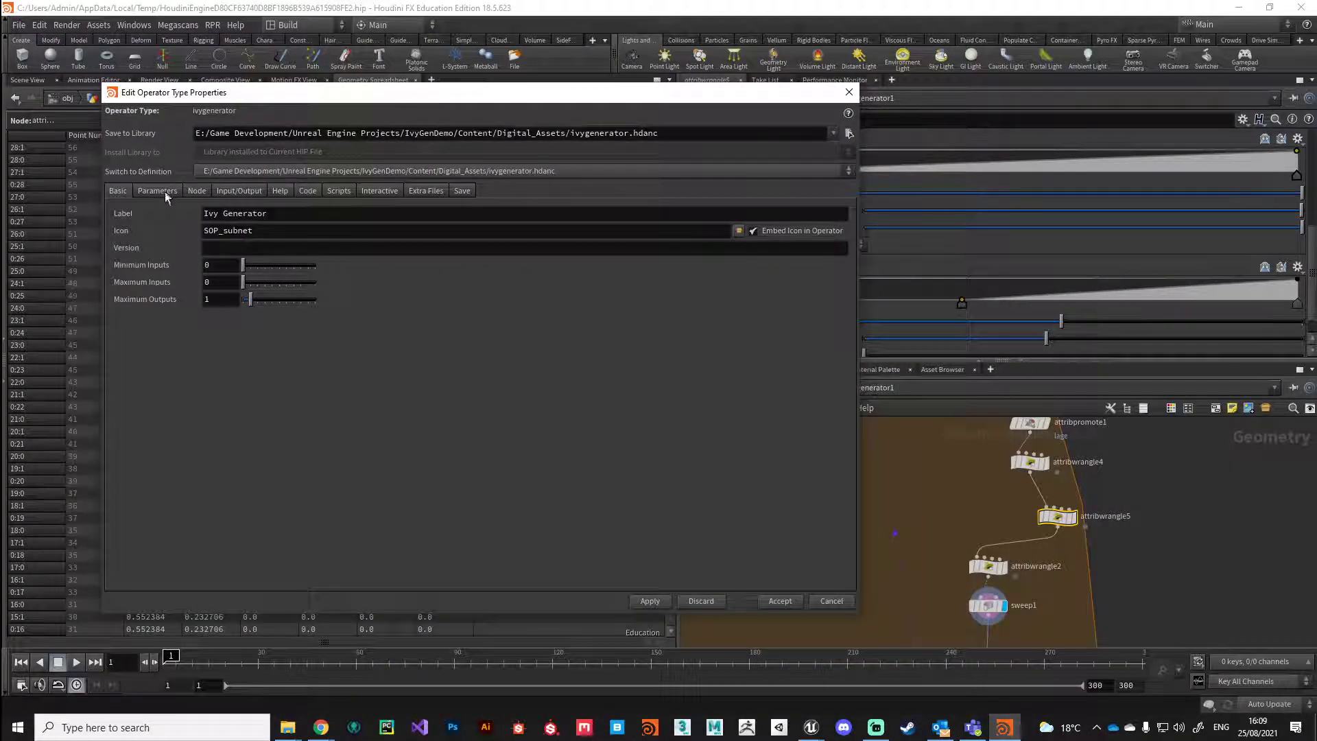
click(156, 189)
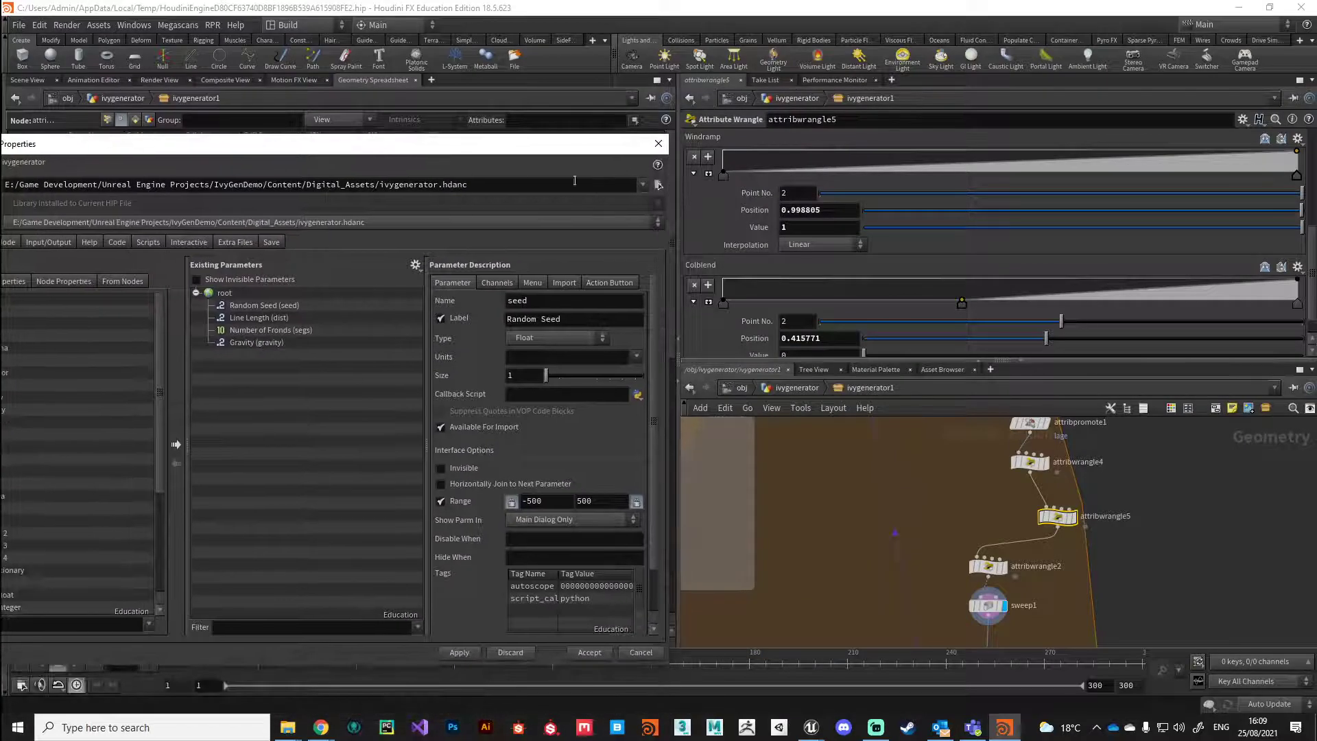
click(225, 292)
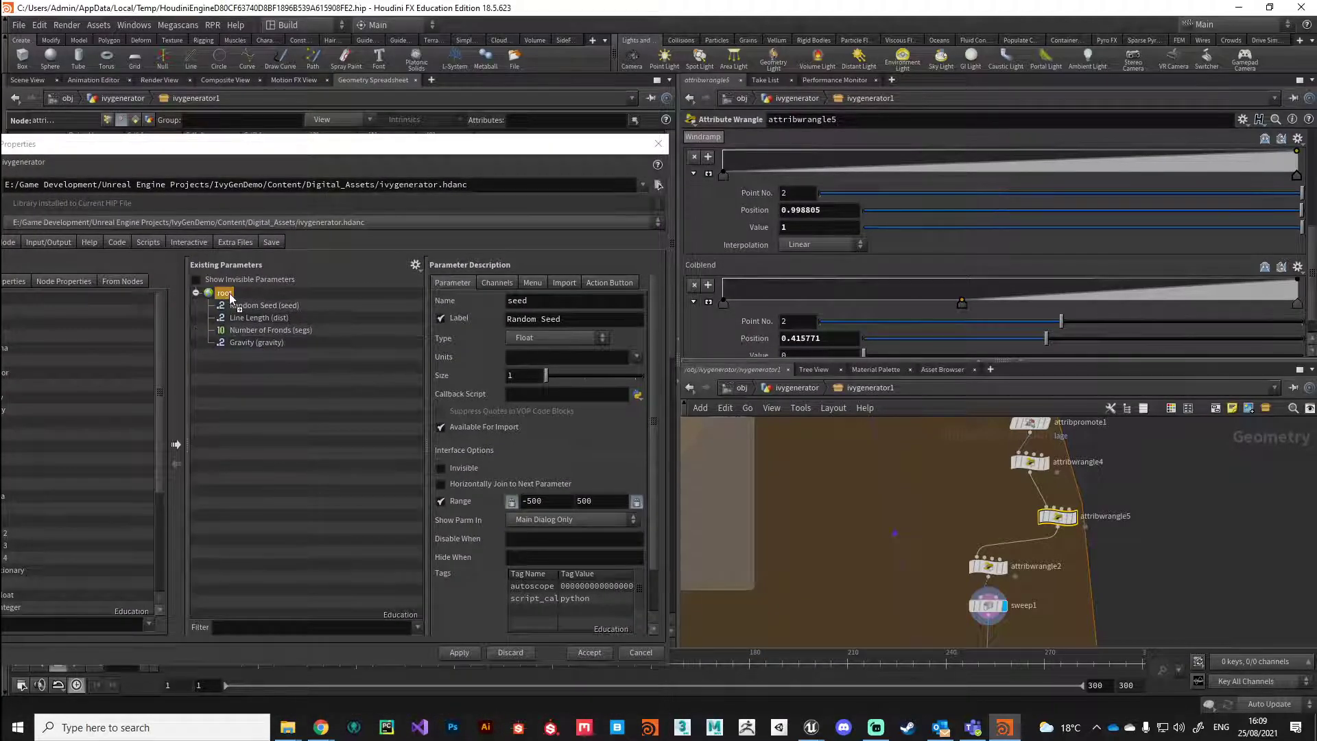
- Add windRamp and colBlend under root, labelled Wind Ramp and Colour Blend
click(269, 354)
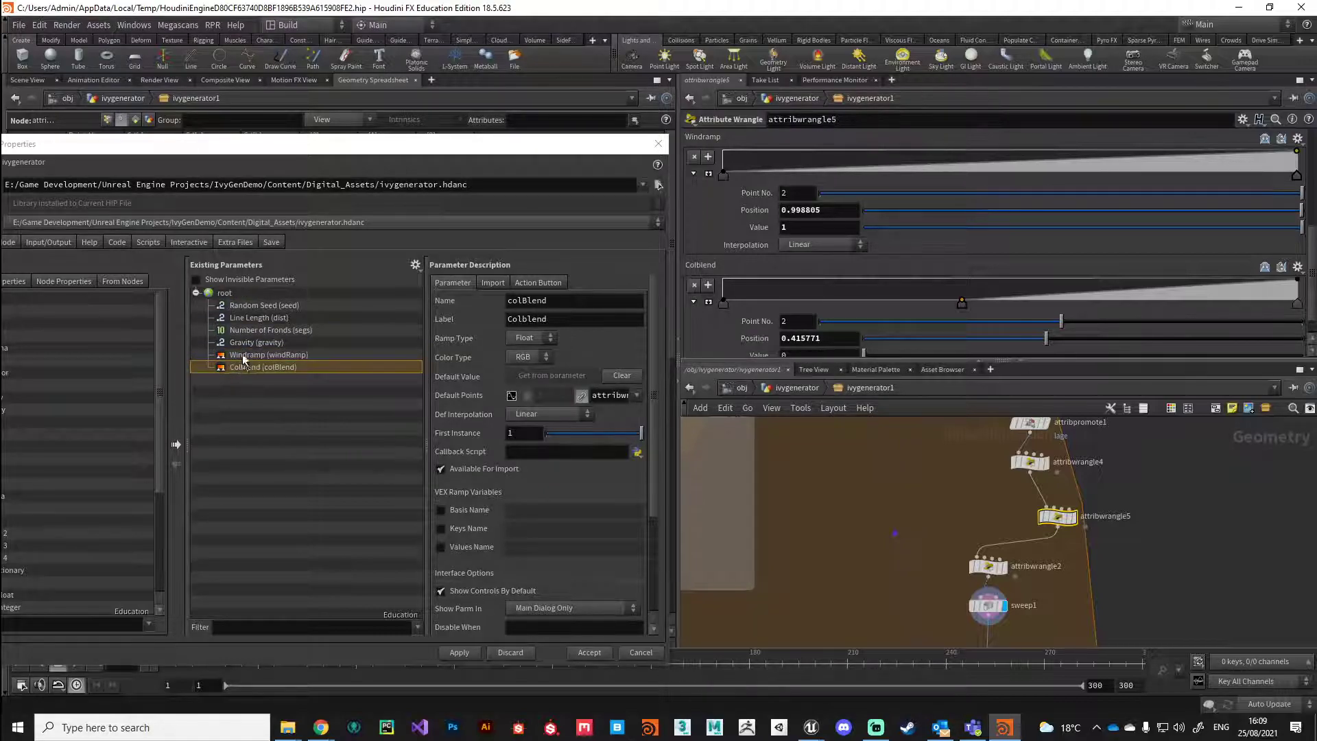
click(268, 354)
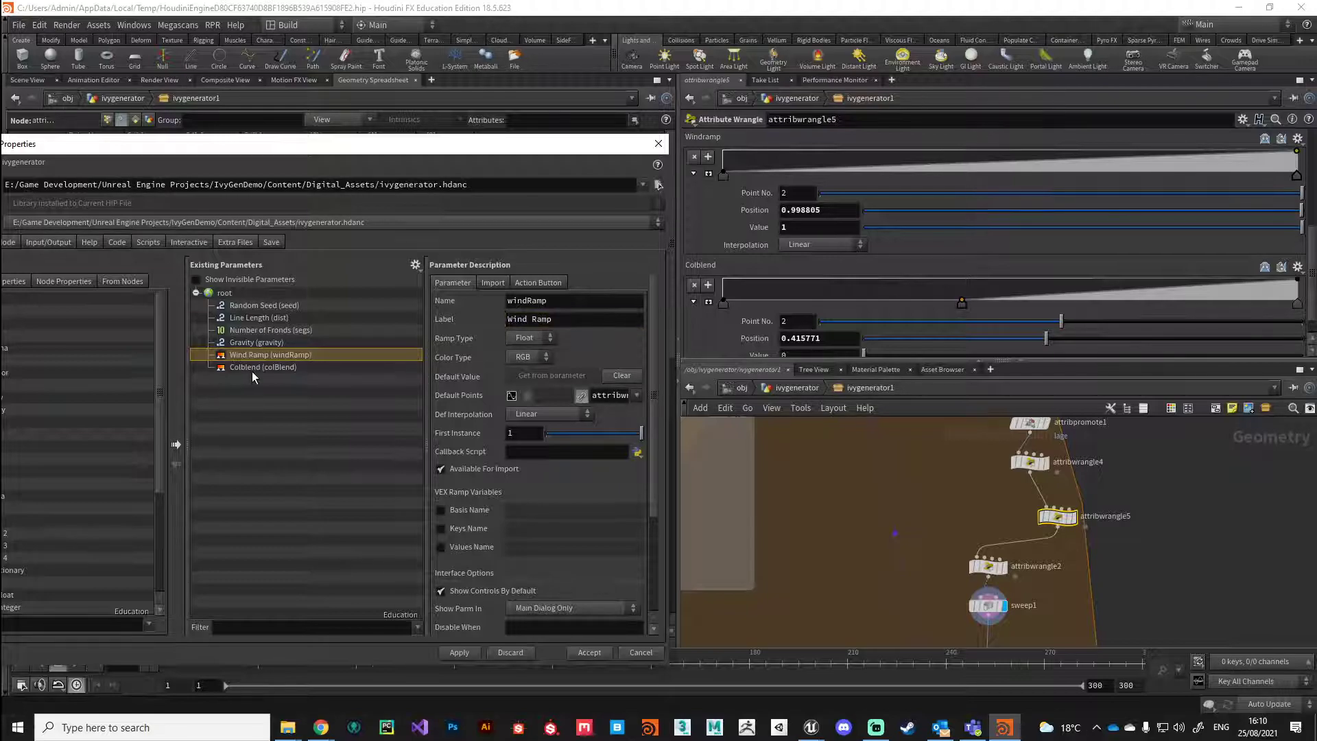
click(263, 366)
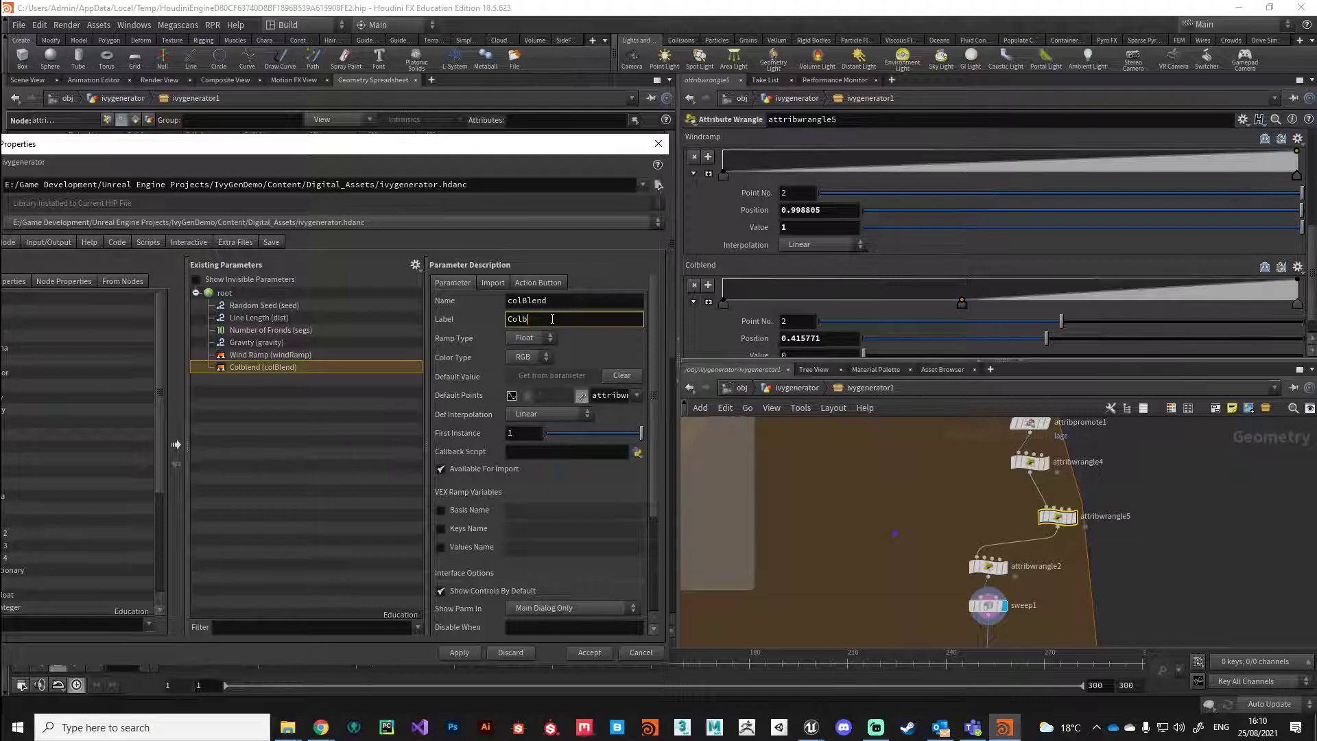
text(Colour Blend)
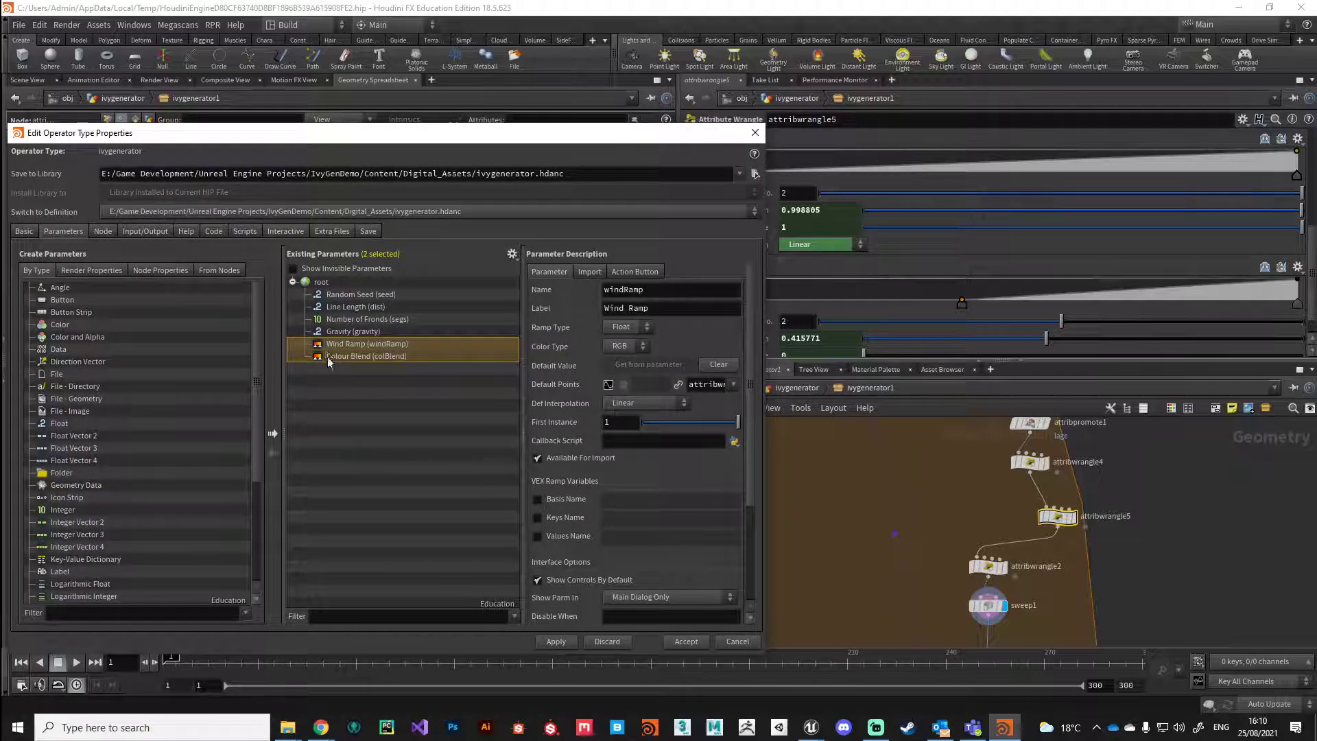
- Put both ramps in a new Simple folder labelled Ramps and accept the type property changes
right_click(366, 355)
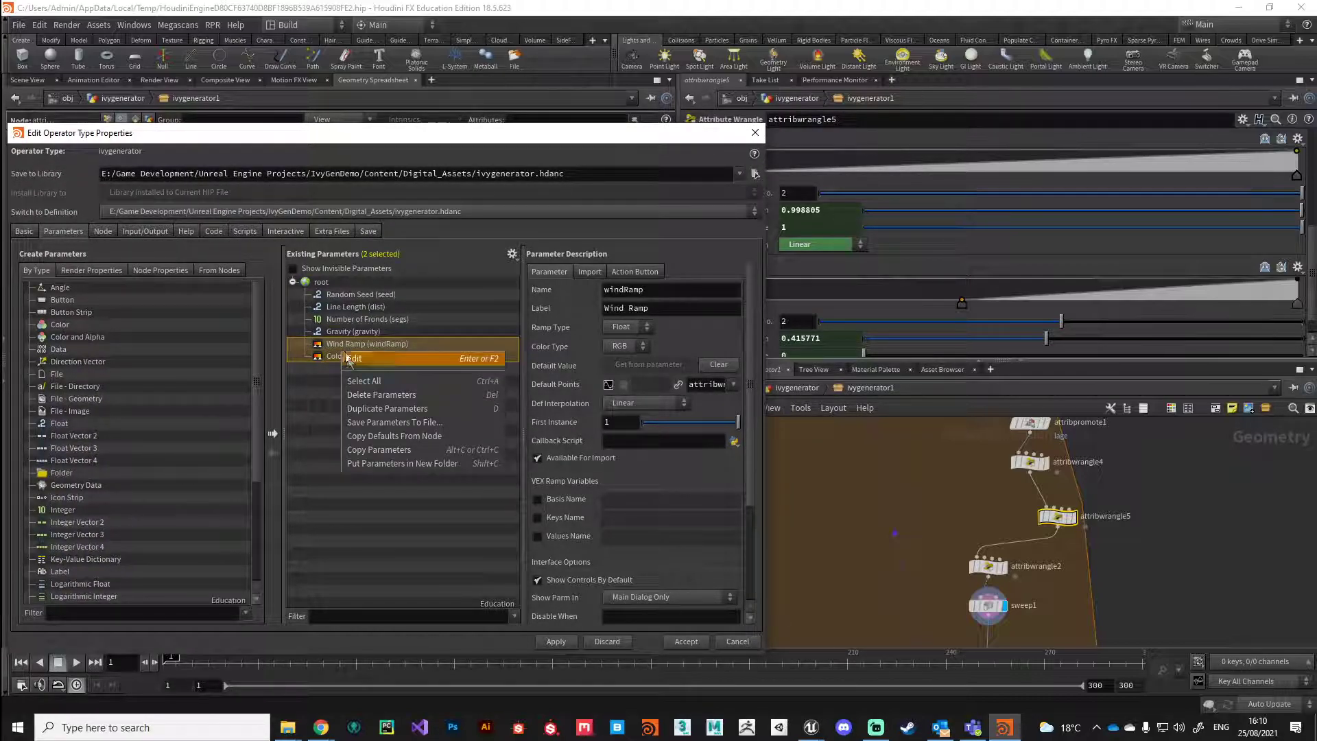
click(402, 463)
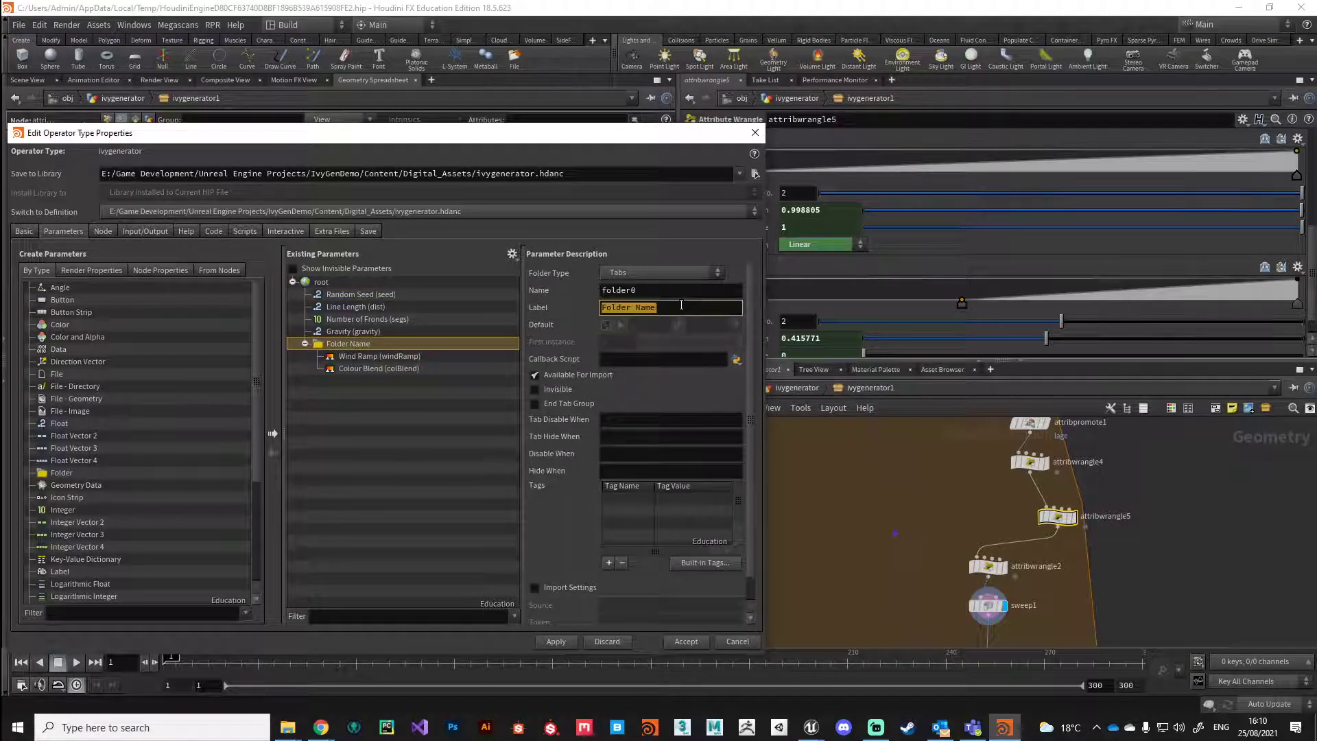
text(Ramps)
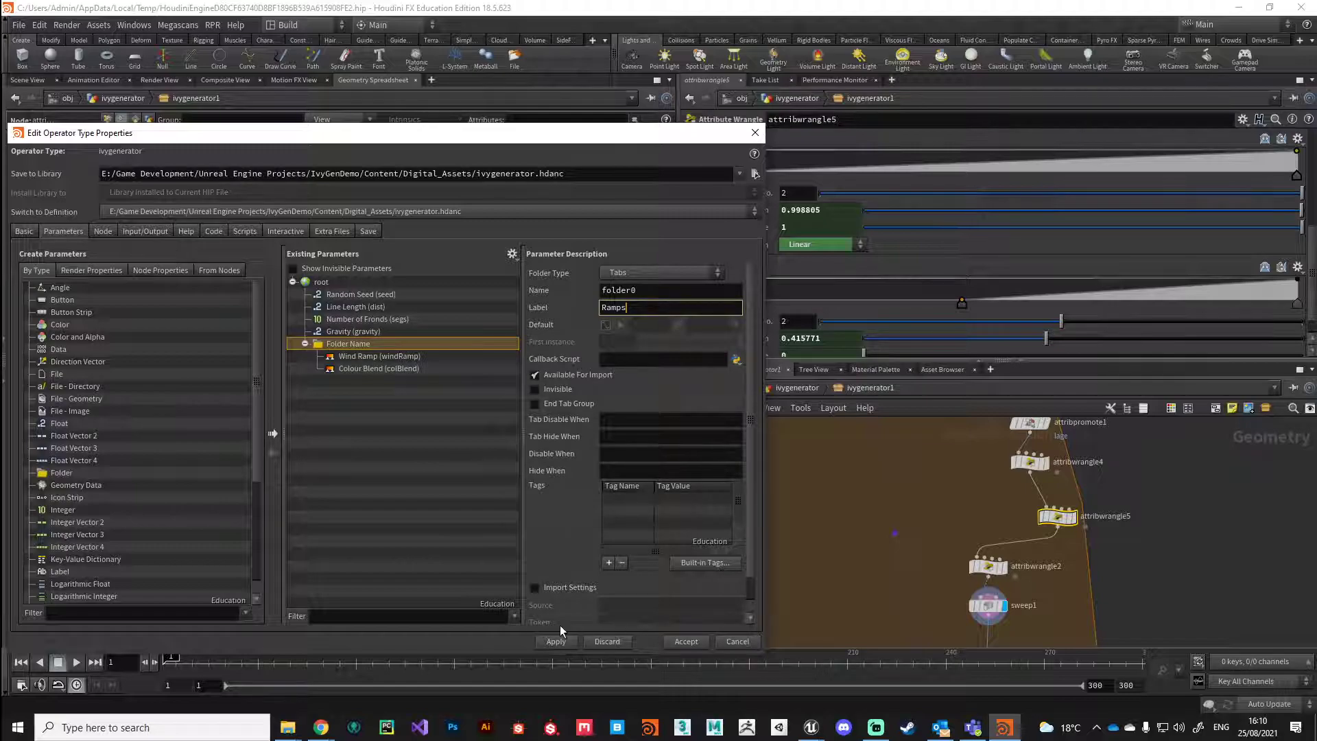
click(660, 271)
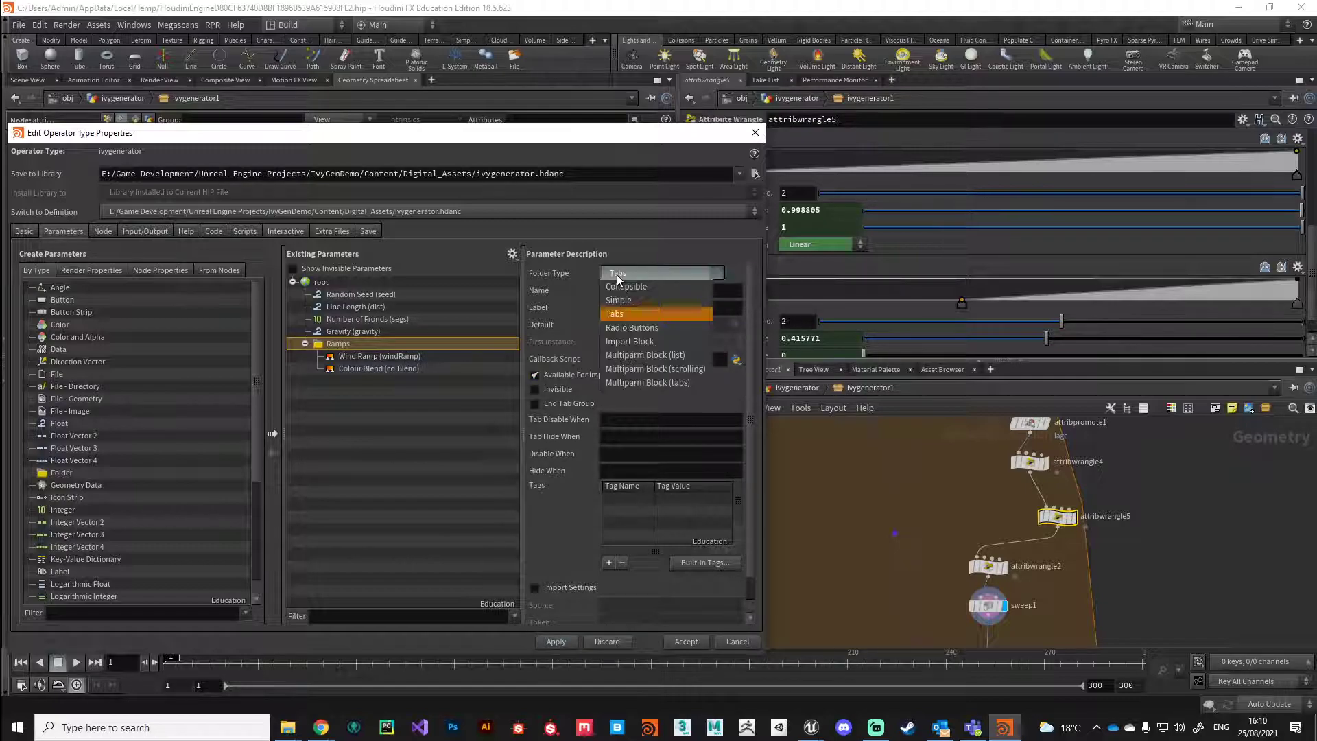
click(619, 299)
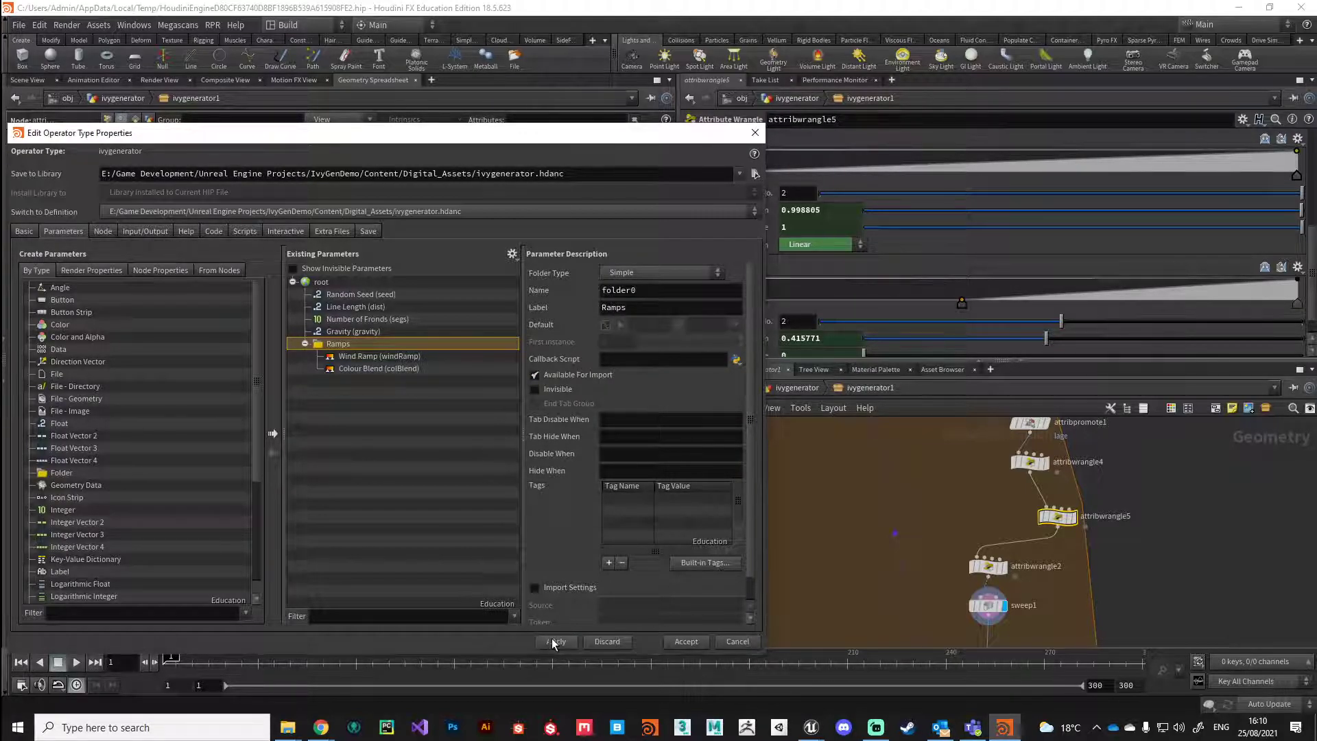
click(686, 642)
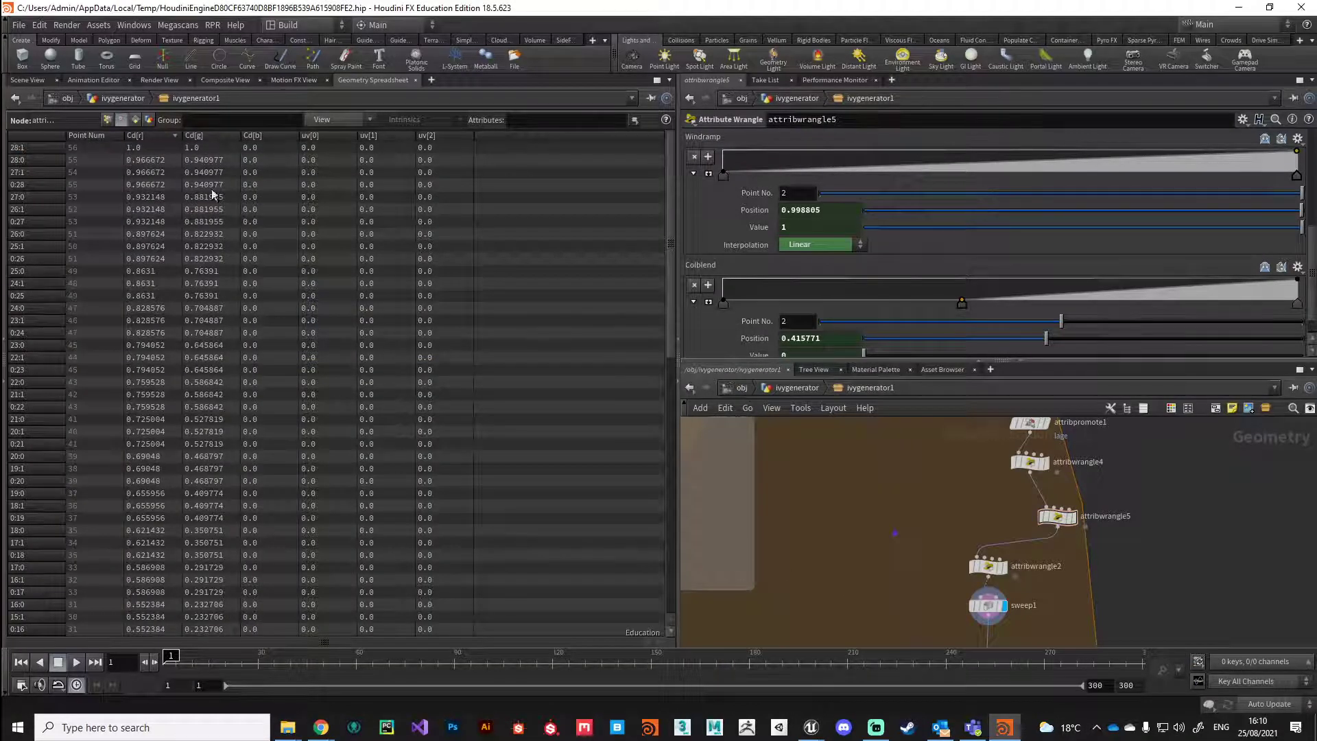
- Save the ivygenerator asset to its HDA library and inspect the leafy ivy in the Scene View
click(100, 25)
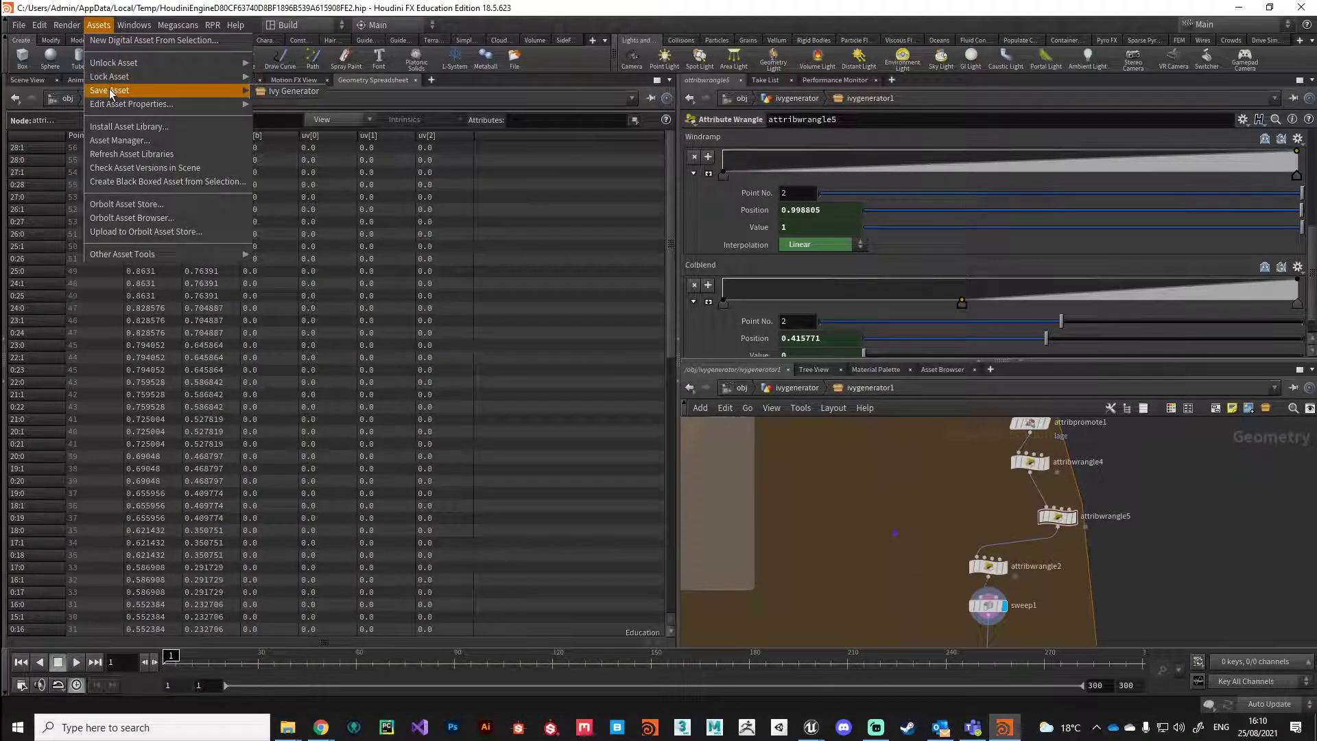
click(110, 90)
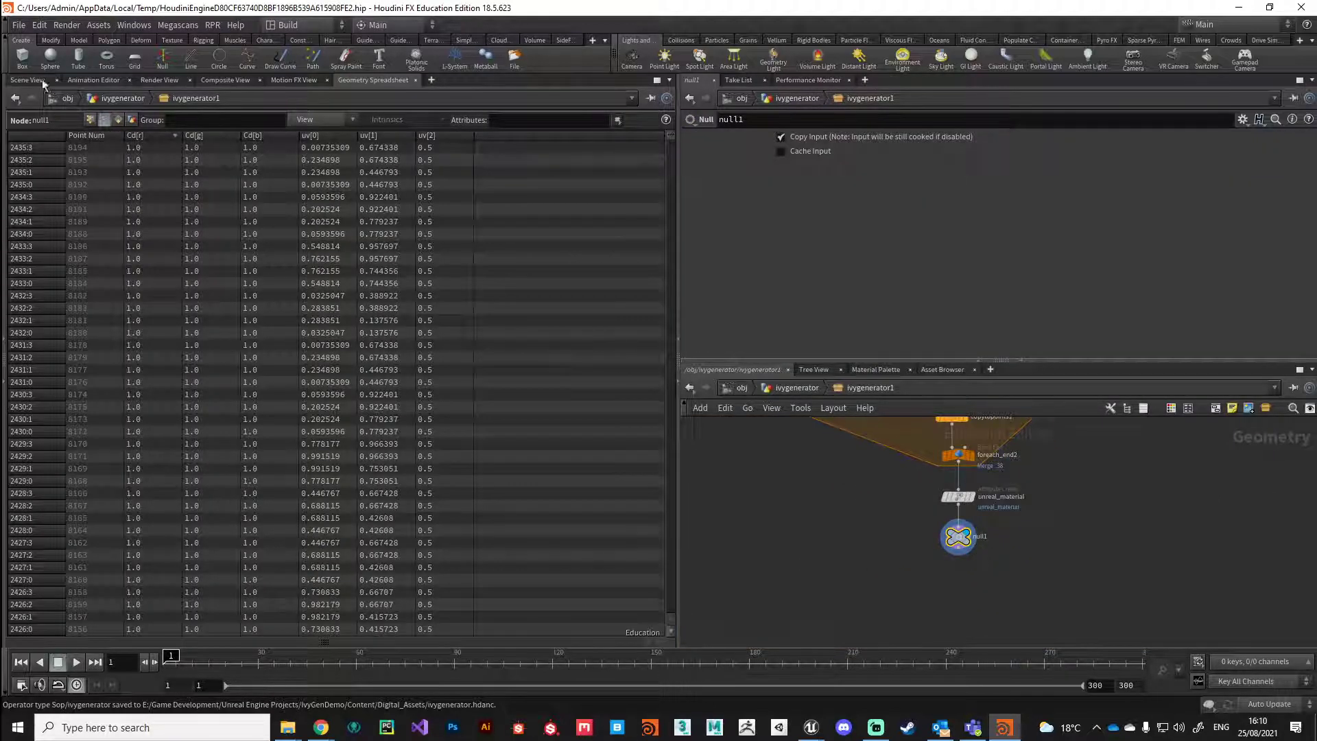
click(26, 80)
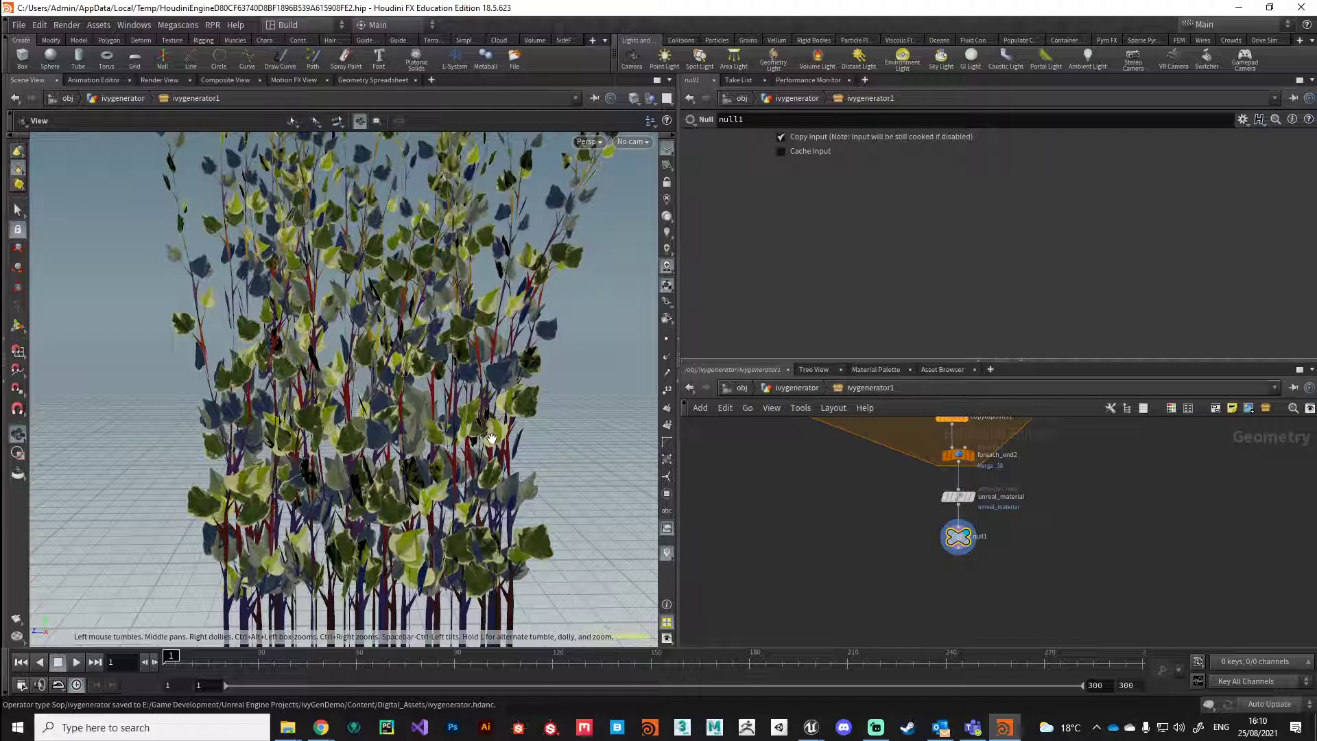
drag(491, 436, 395, 384)
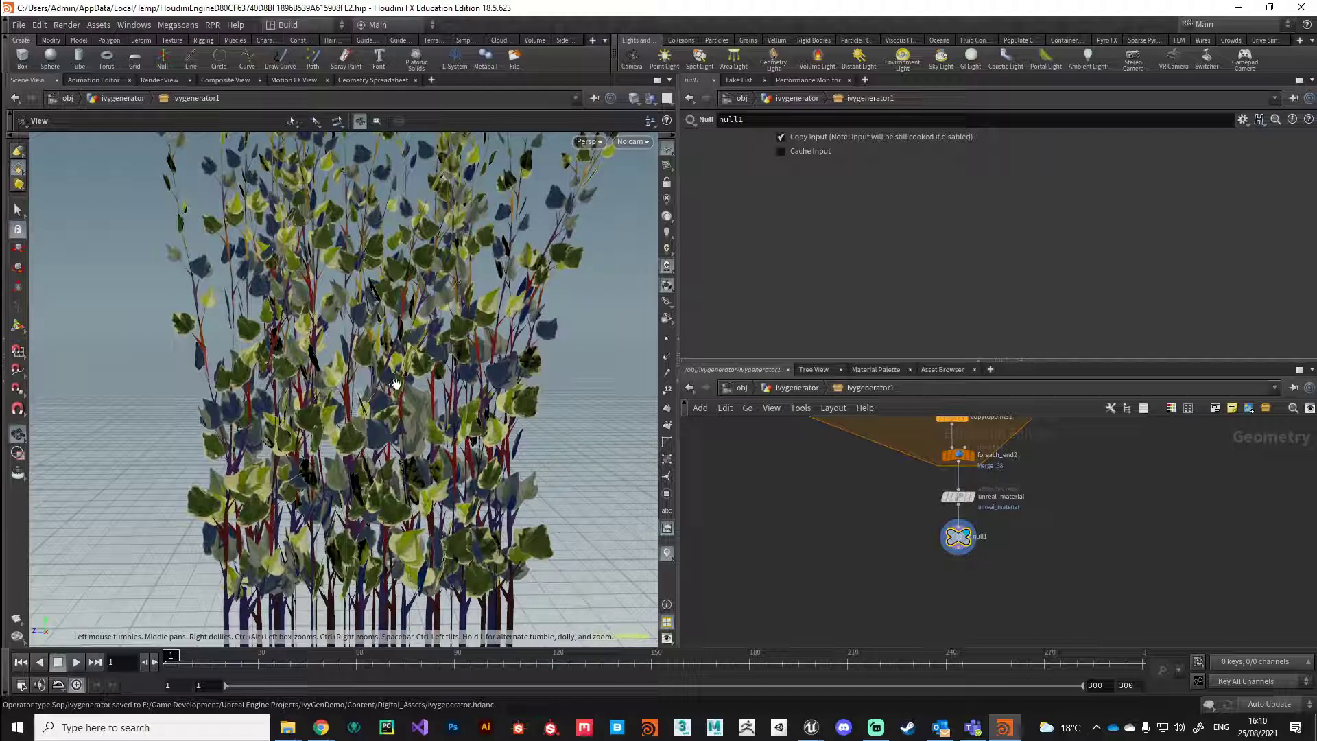
mouse_move(115, 77)
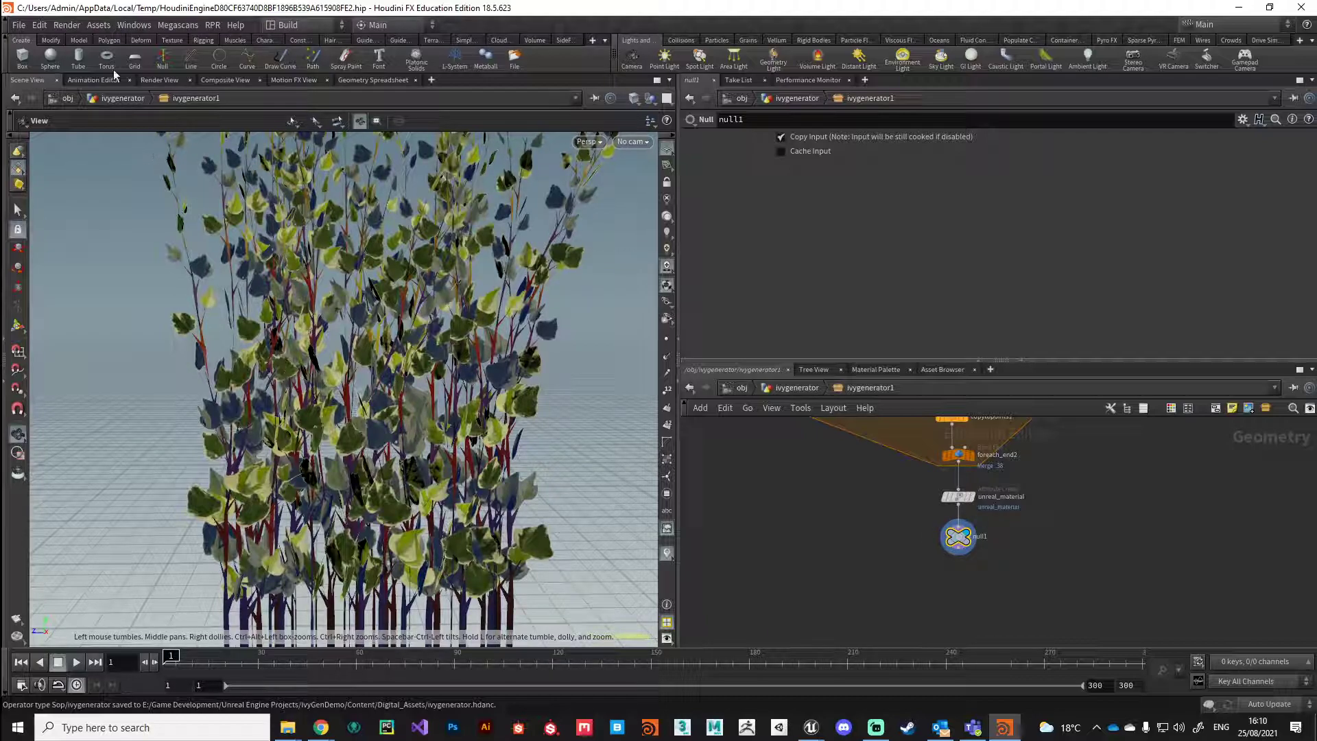
click(99, 25)
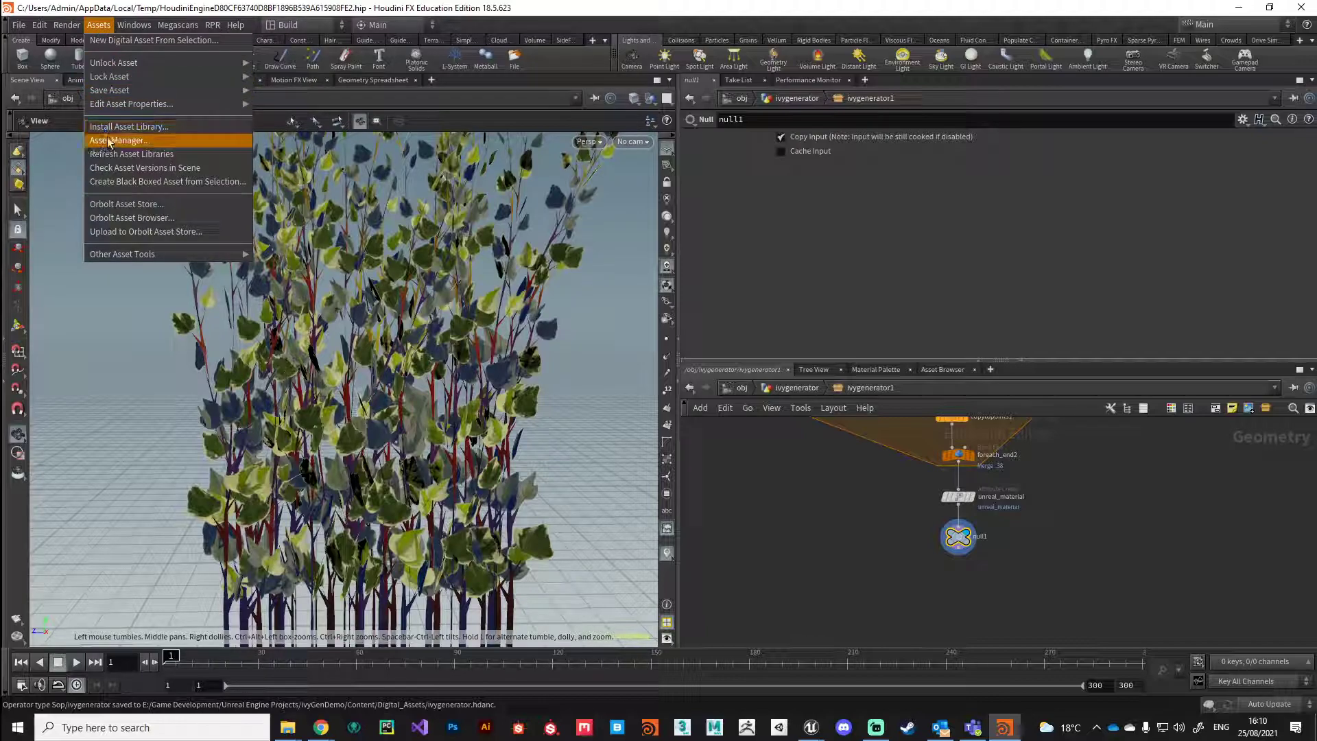
mouse_move(110, 90)
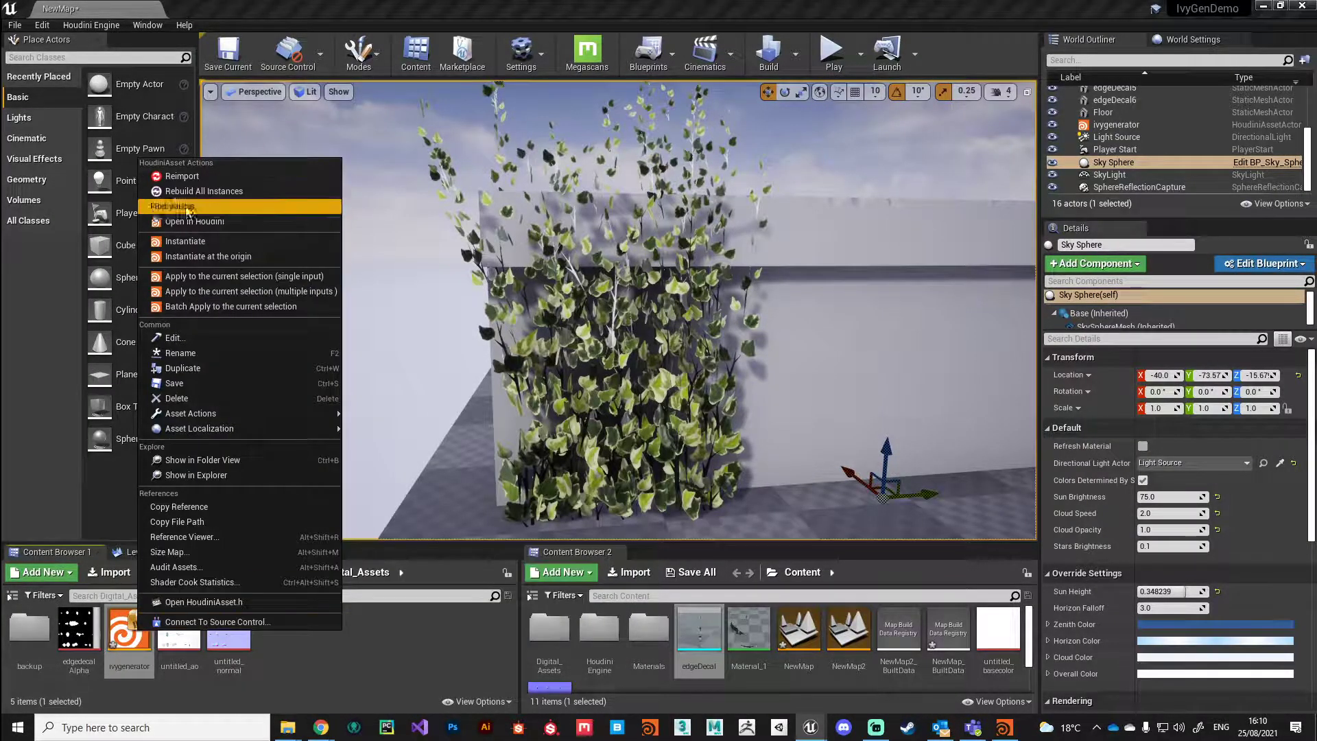
- Rebuild the ivygenerator Houdini asset in the level and select its actor in the World Outliner
click(181, 176)
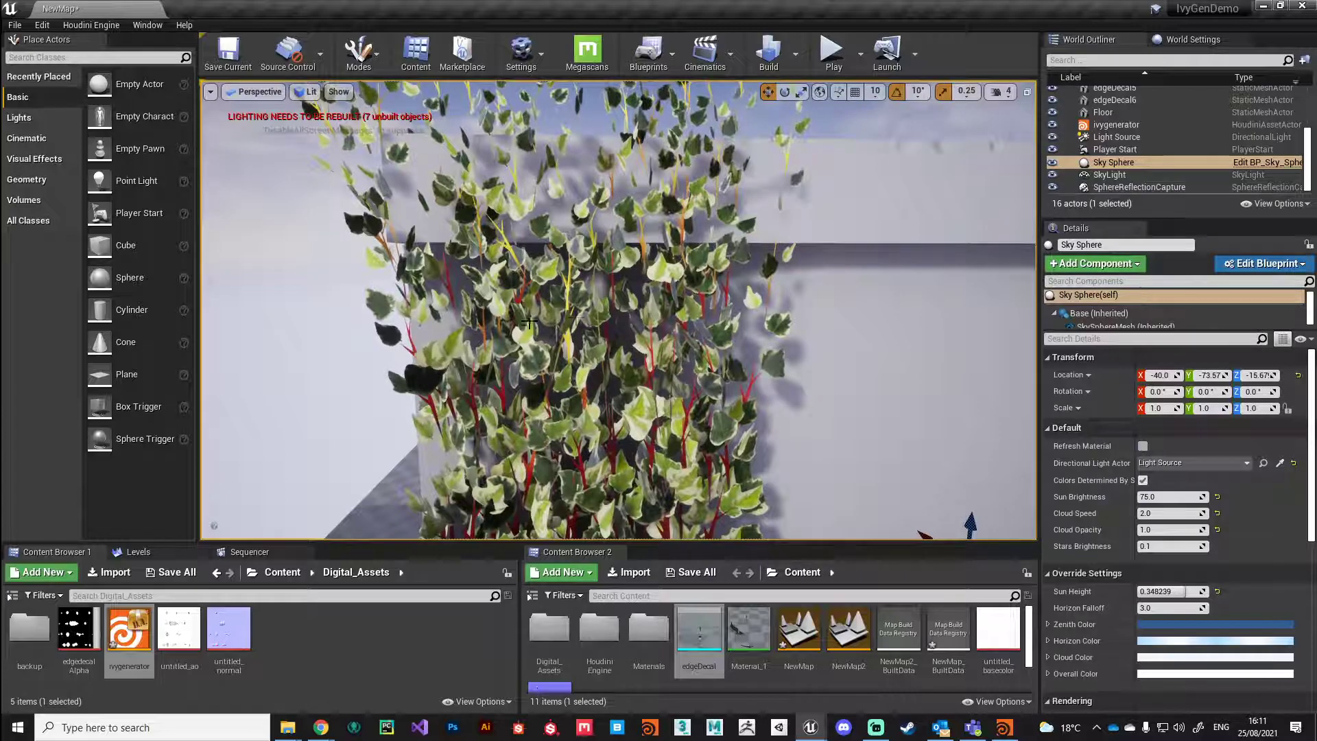
click(1117, 124)
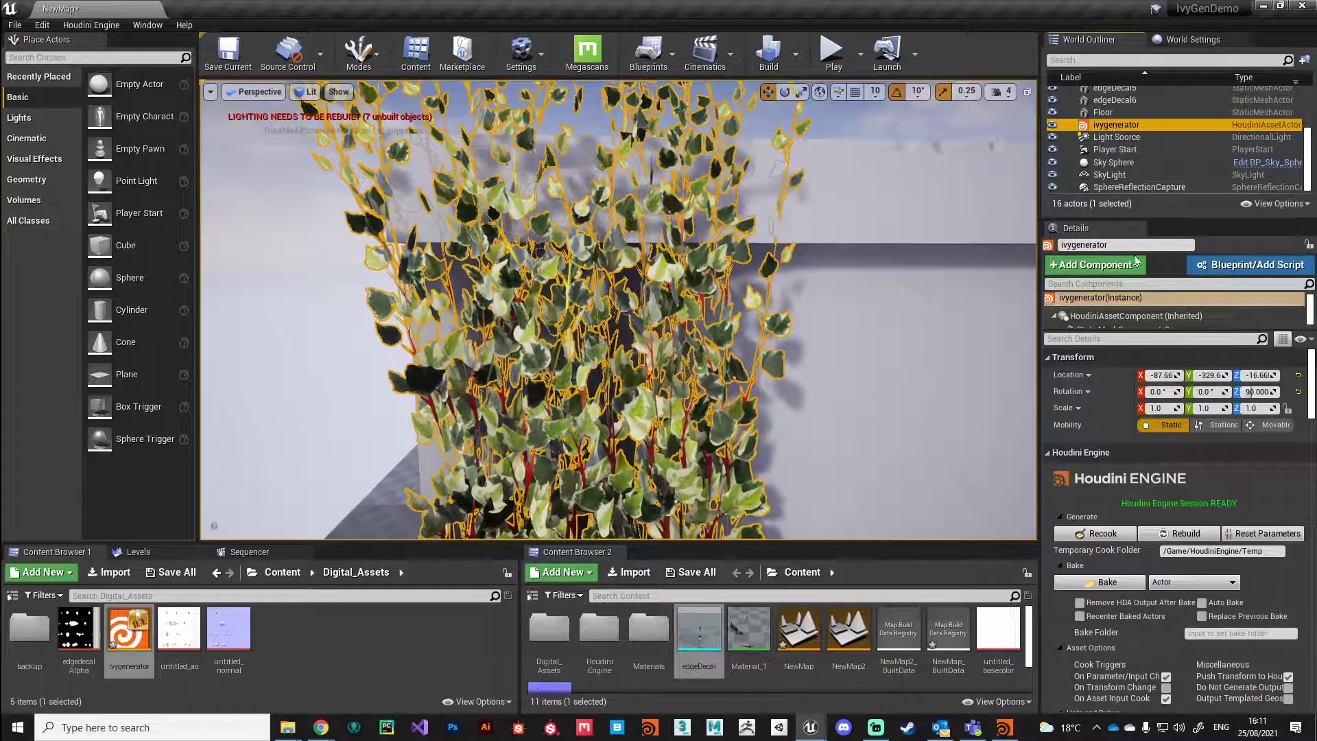